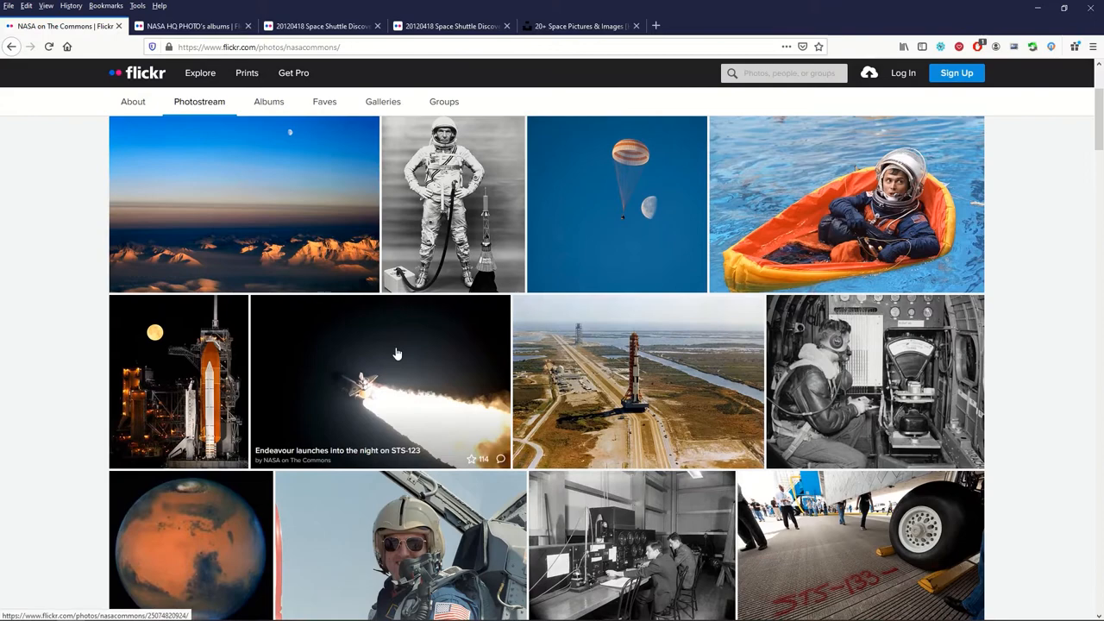
# Step: View NASA's 'Endeavour launches into the night on STS-123' photo at full size, then return to its page
pyautogui.click(379, 381)
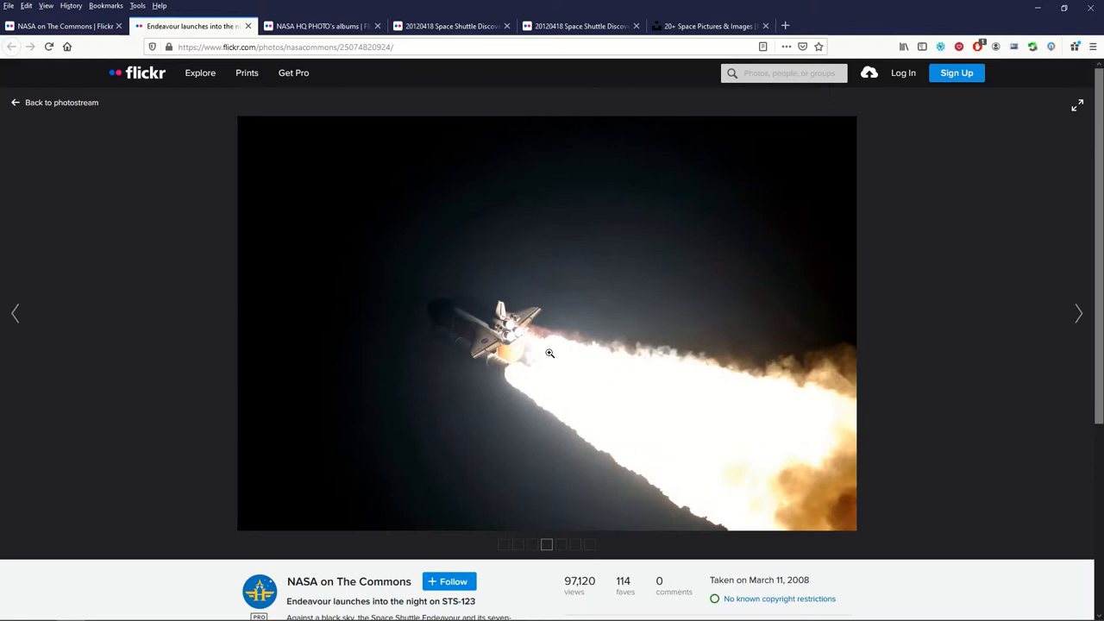
pyautogui.click(1076, 106)
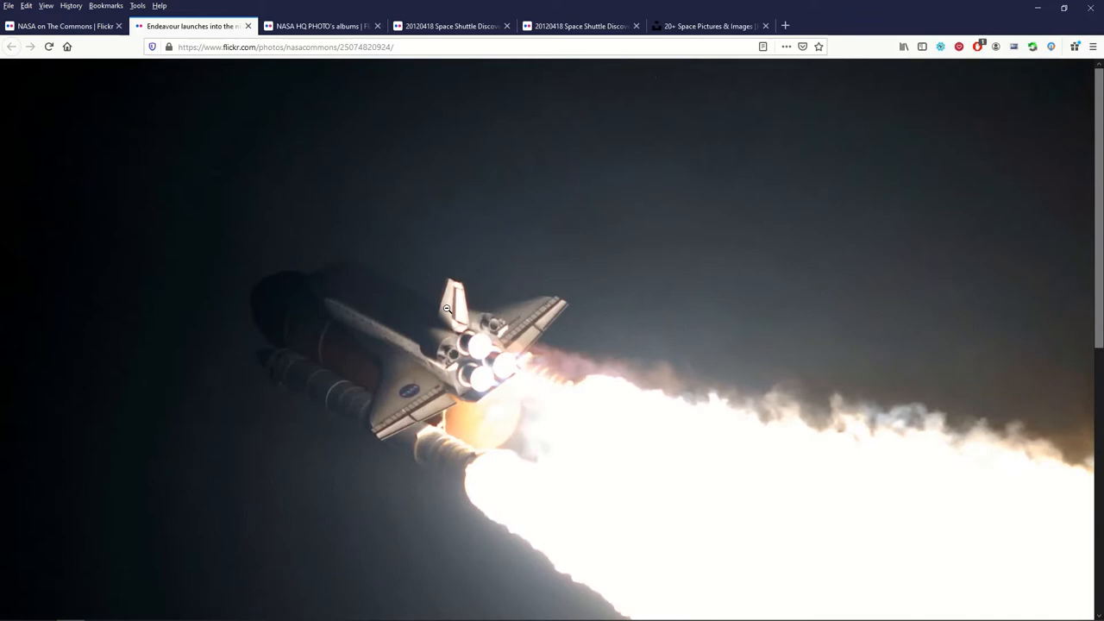
pyautogui.scroll(3)
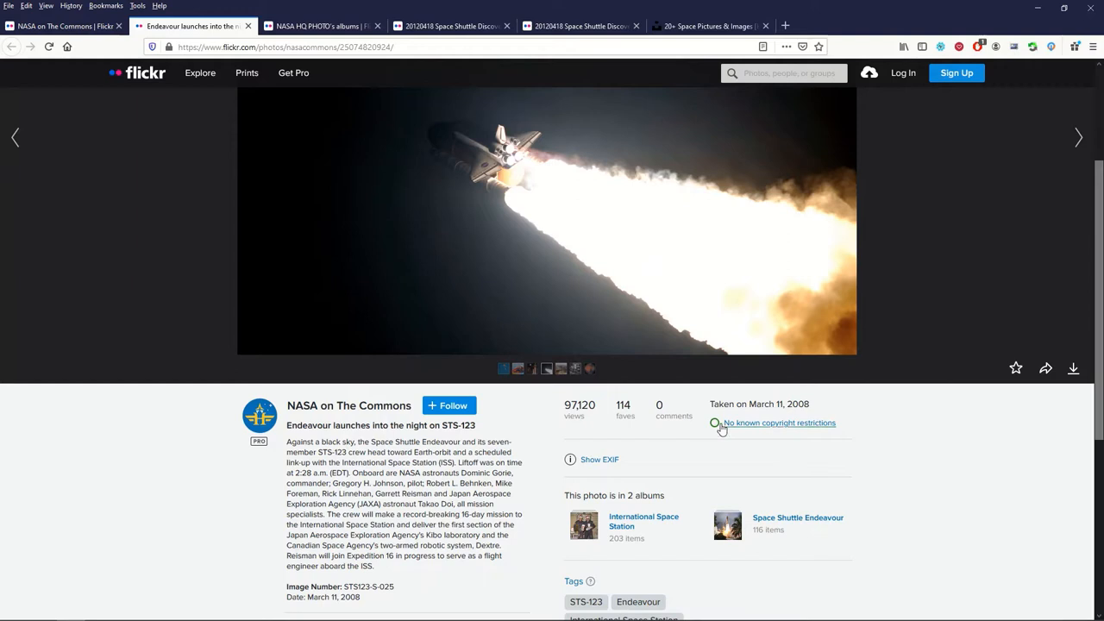
pyautogui.click(546, 223)
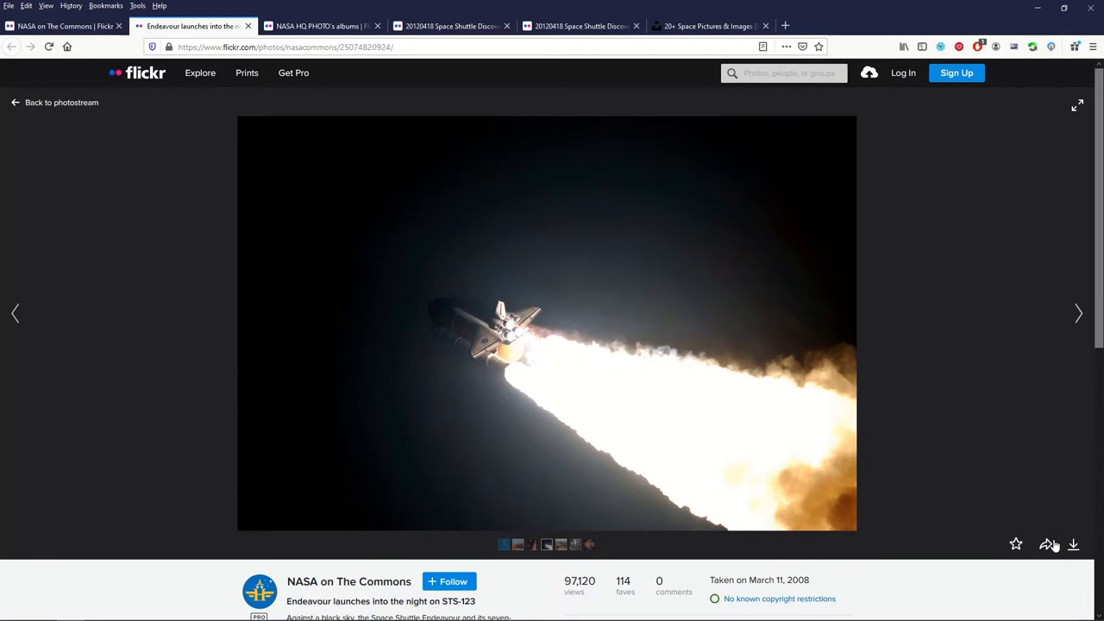
pyautogui.moveTo(14, 110)
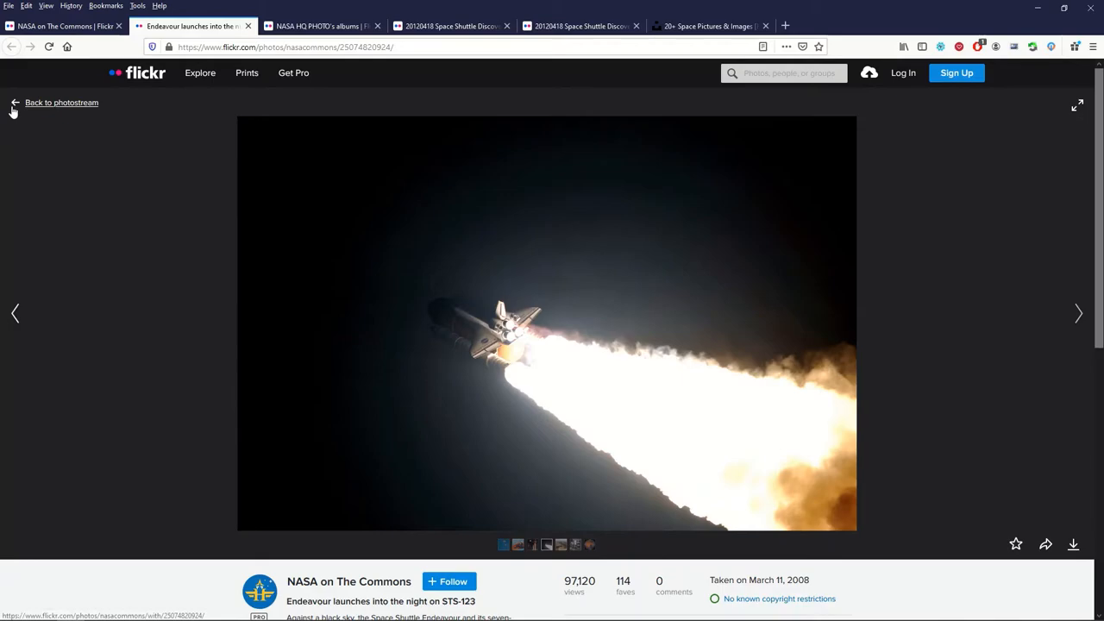
# Step: Return to the NASA on The Commons photostream and browse its Albums grid (Lunar Module, Earth, Sun)
pyautogui.click(62, 101)
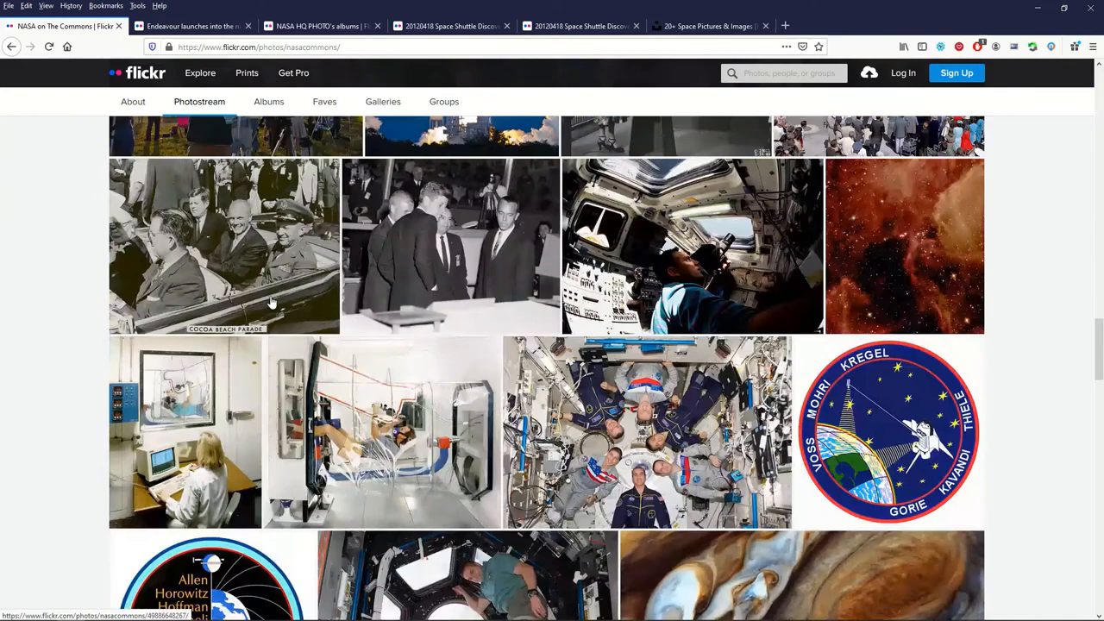
pyautogui.click(269, 245)
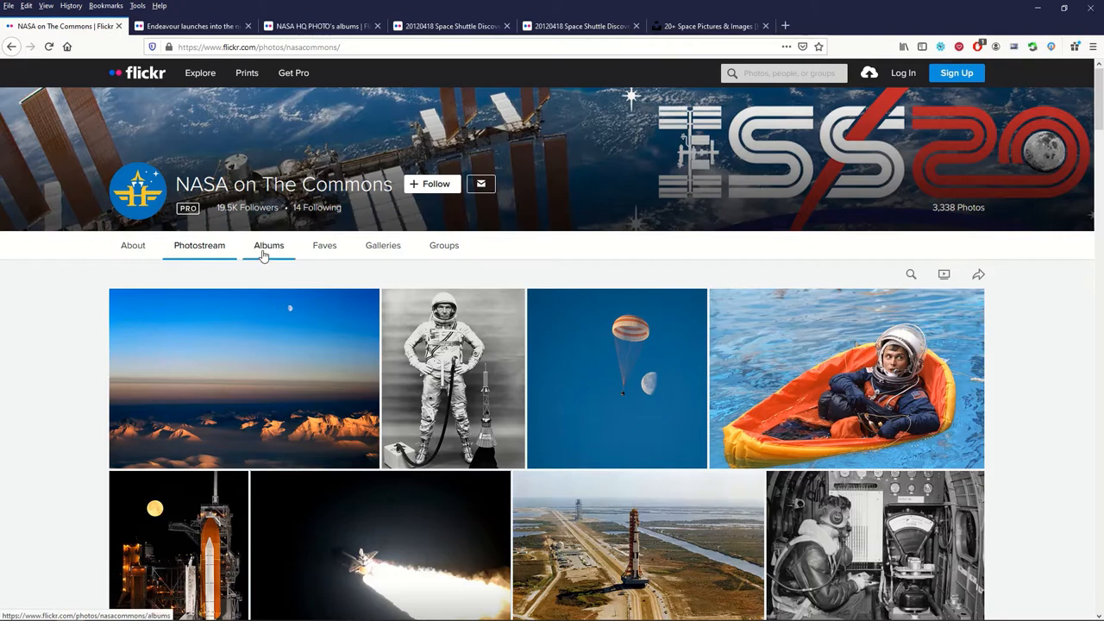
pyautogui.click(269, 244)
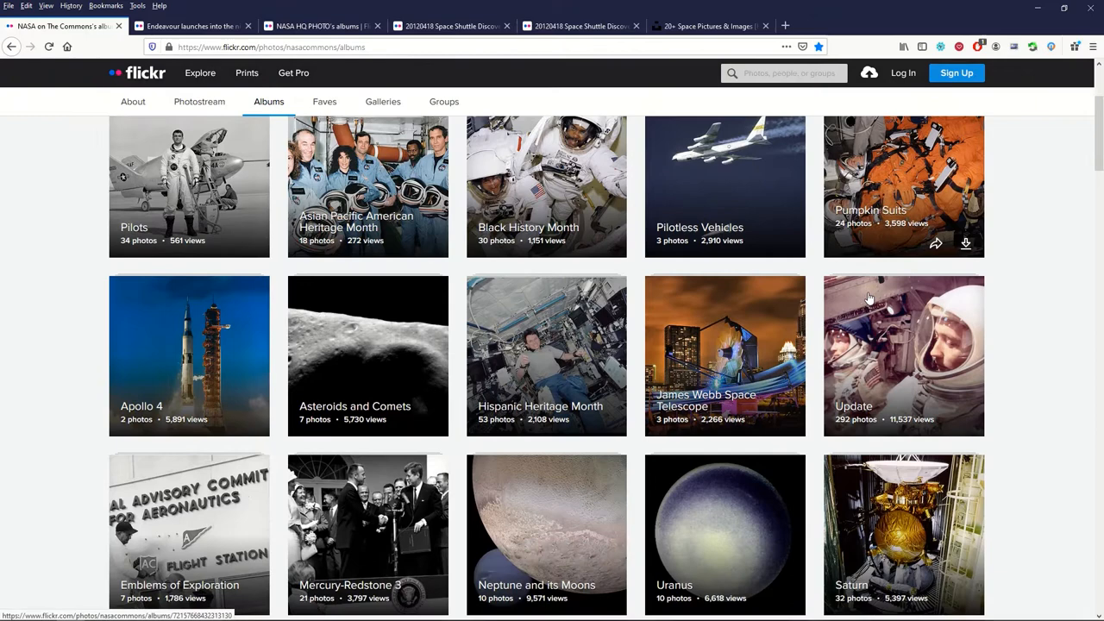
pyautogui.scroll(3)
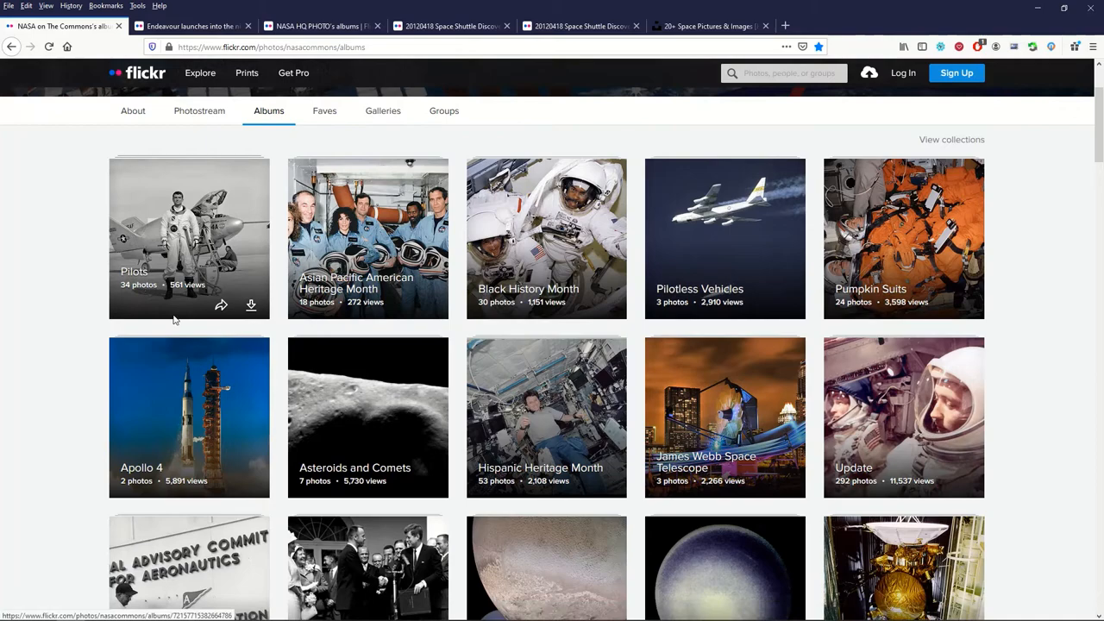
pyautogui.scroll(-3)
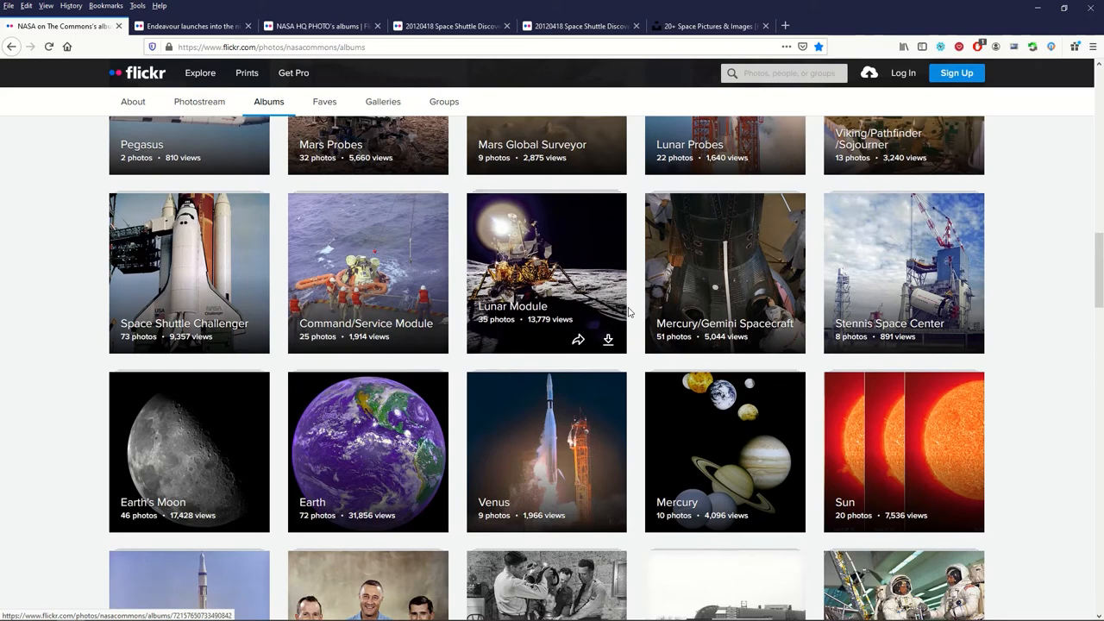
# Step: Browse the Lunar Module album's 35 photos of landers, test rigs and moonwalks
pyautogui.click(545, 273)
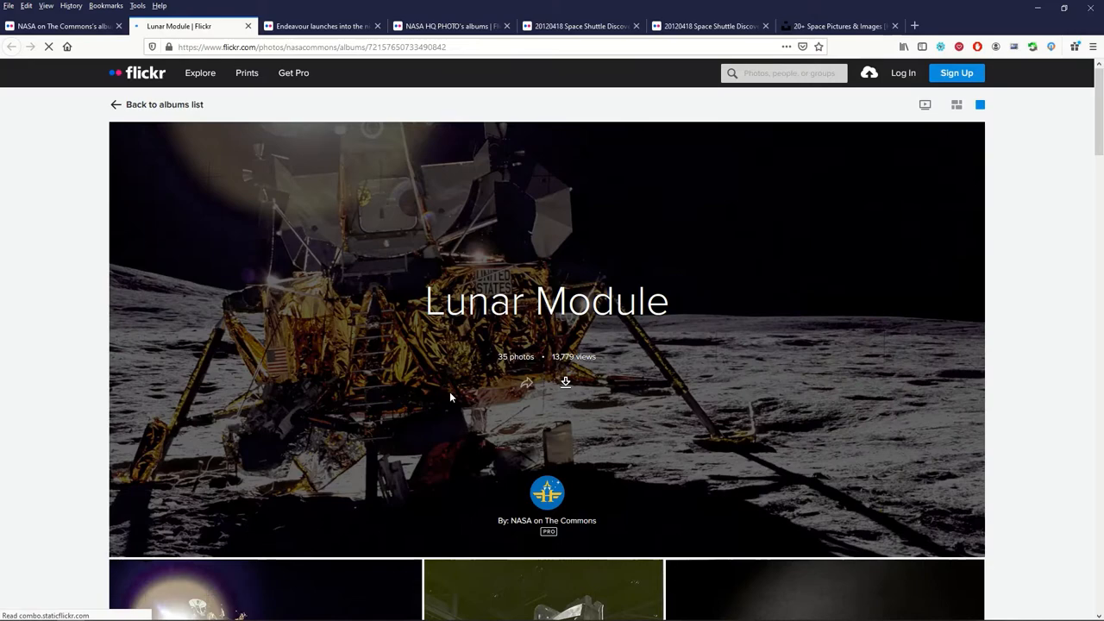
pyautogui.scroll(-3)
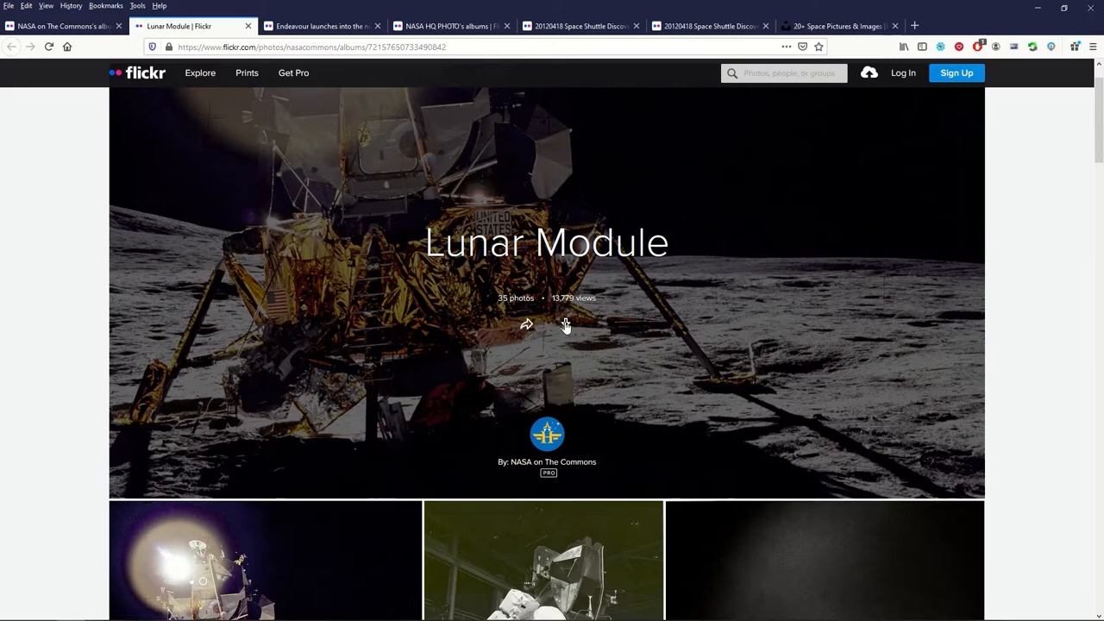
pyautogui.scroll(-3)
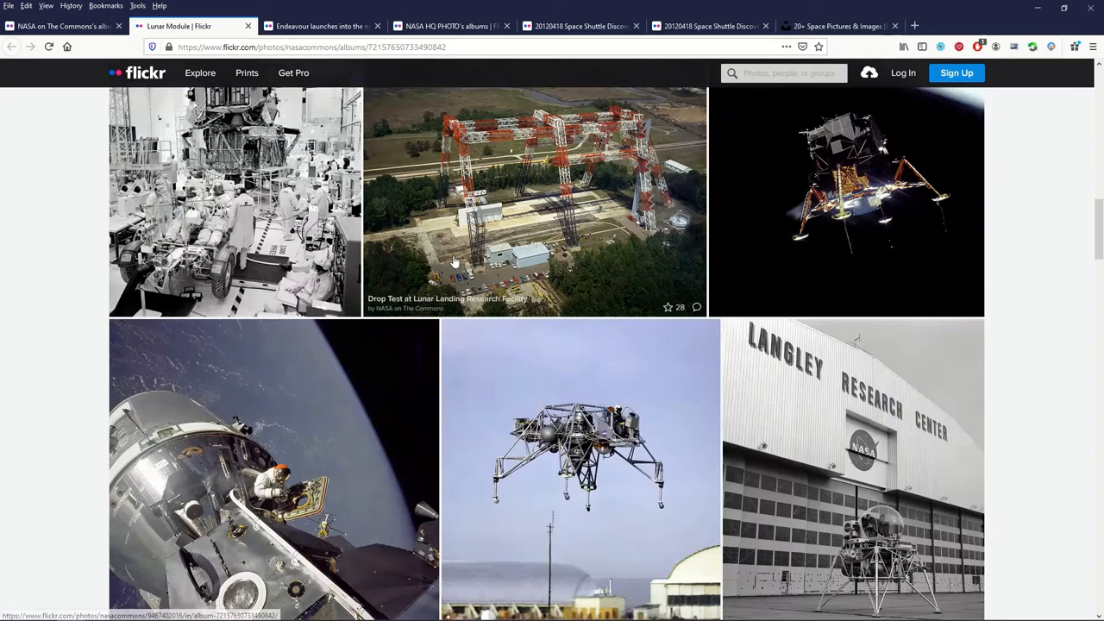
pyautogui.scroll(-3)
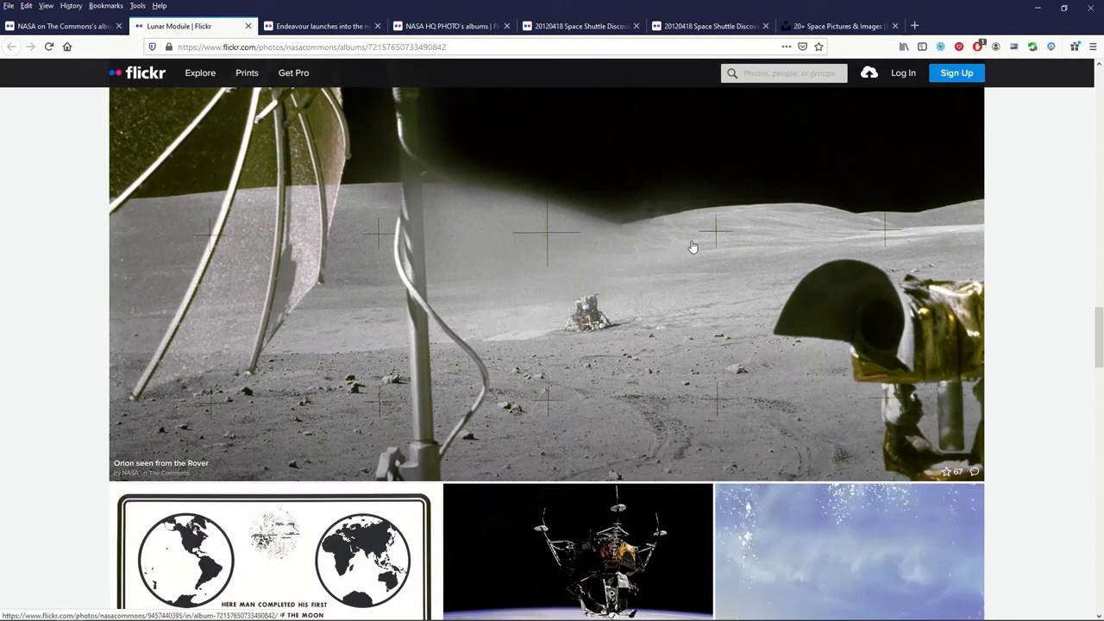
pyautogui.scroll(-3)
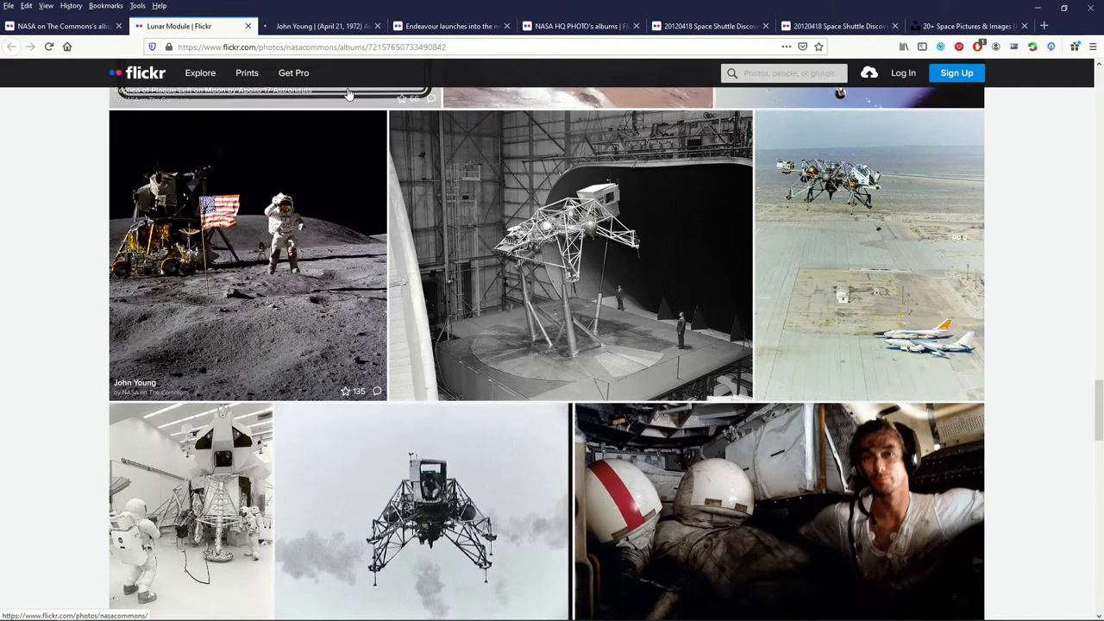
# Step: View the John Young moon-salute photo at full size and leave the lightbox
pyautogui.click(248, 255)
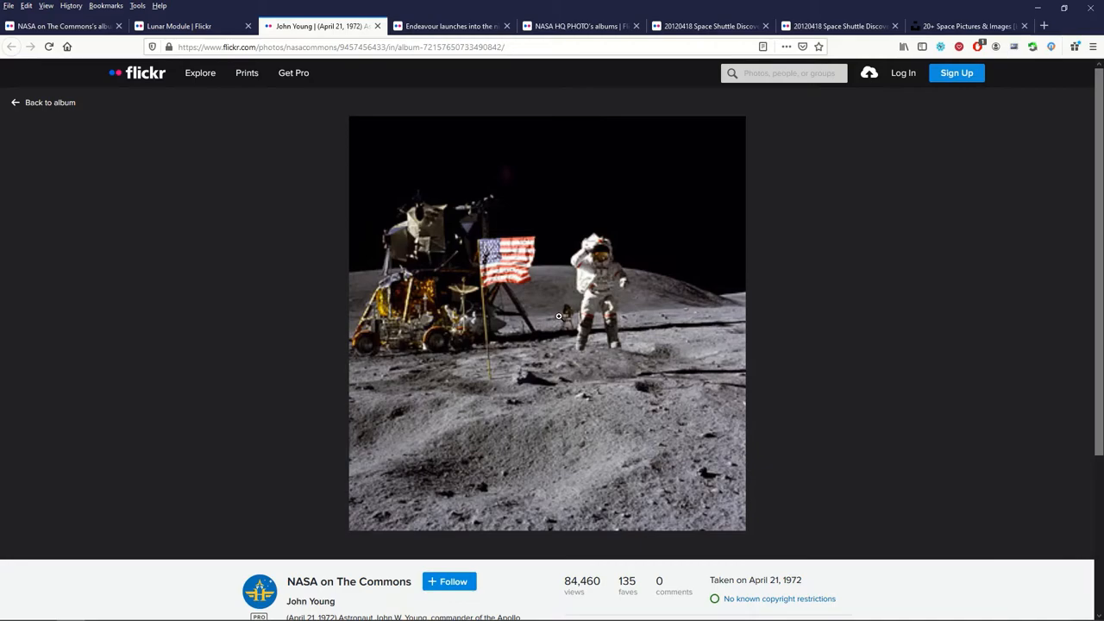
pyautogui.click(559, 317)
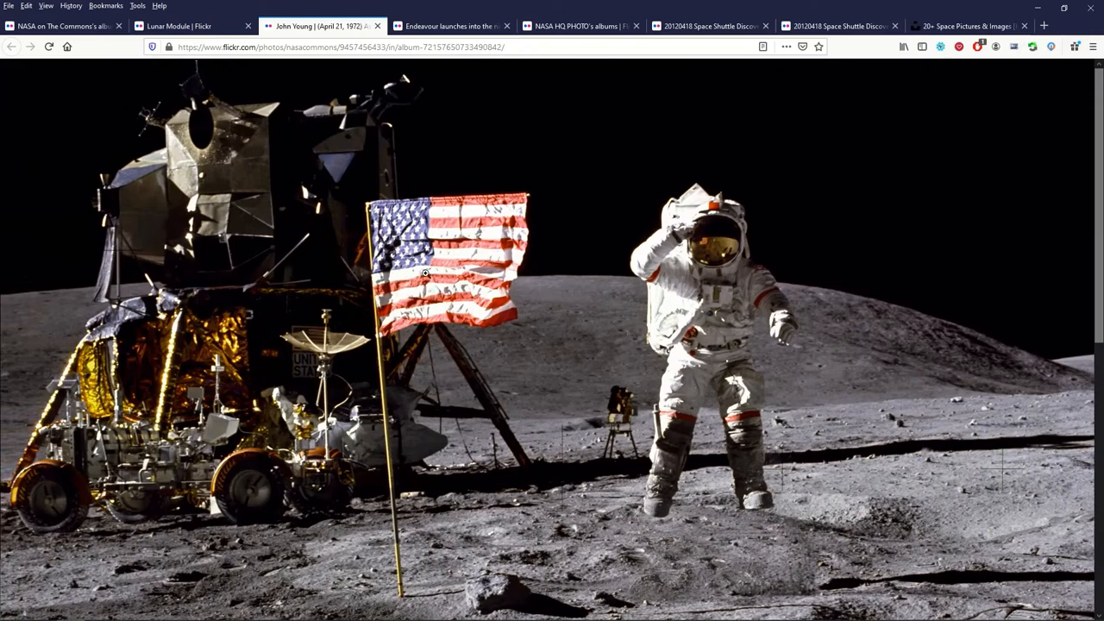
pyautogui.press('Escape')
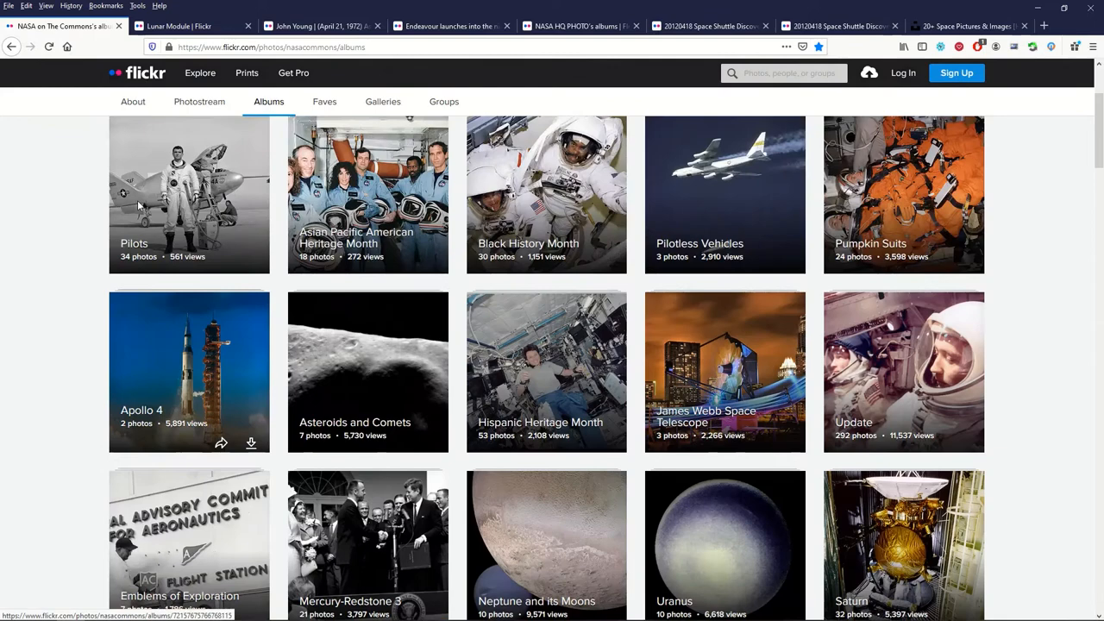
# Step: Browse NASA HQ PHOTO's album pages back to the 2012 Endeavour albums
pyautogui.scroll(3)
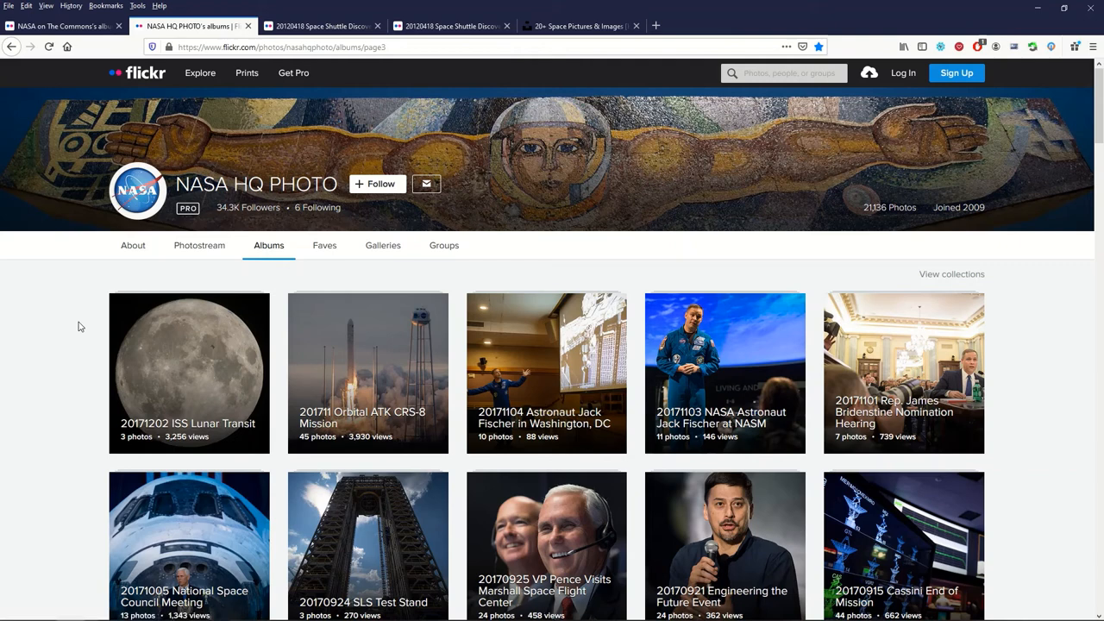
pyautogui.moveTo(176, 195)
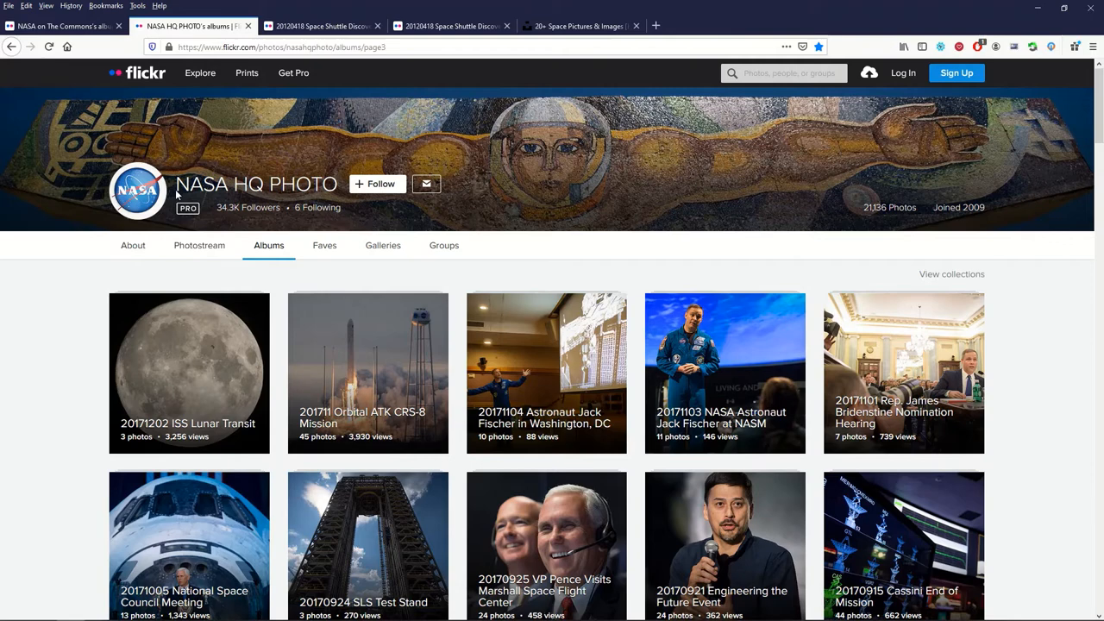
pyautogui.scroll(-3)
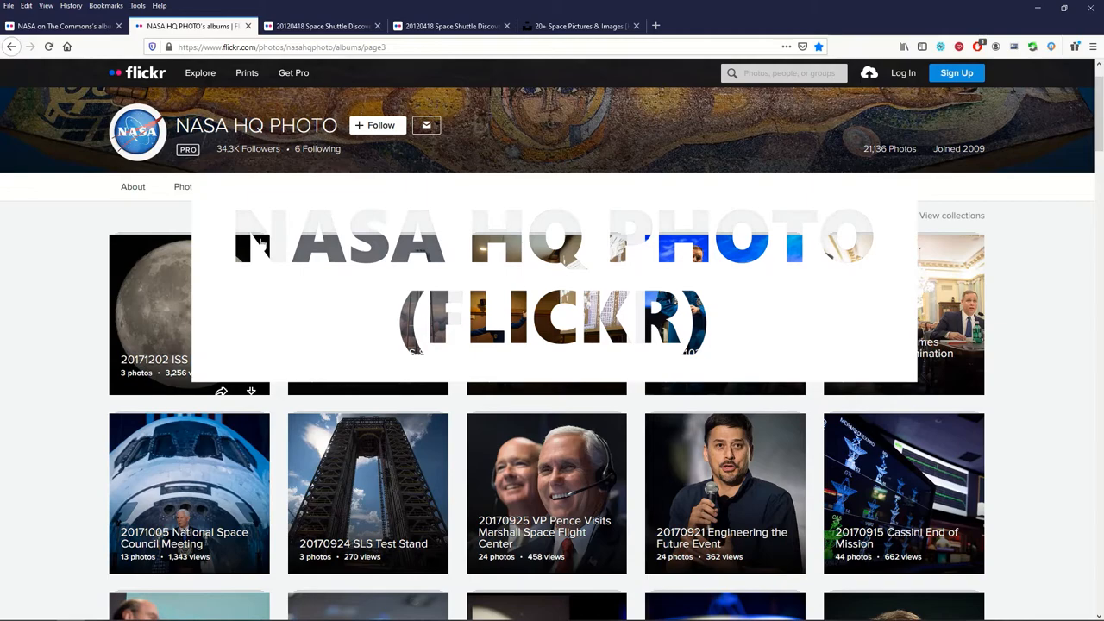
pyautogui.scroll(-3)
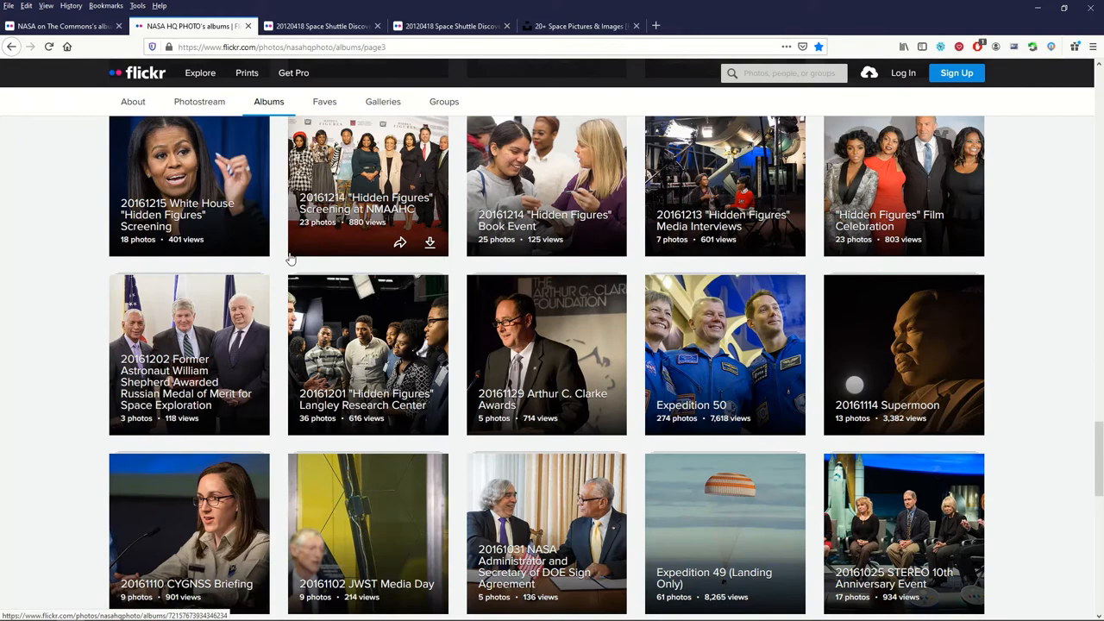
pyautogui.scroll(-3)
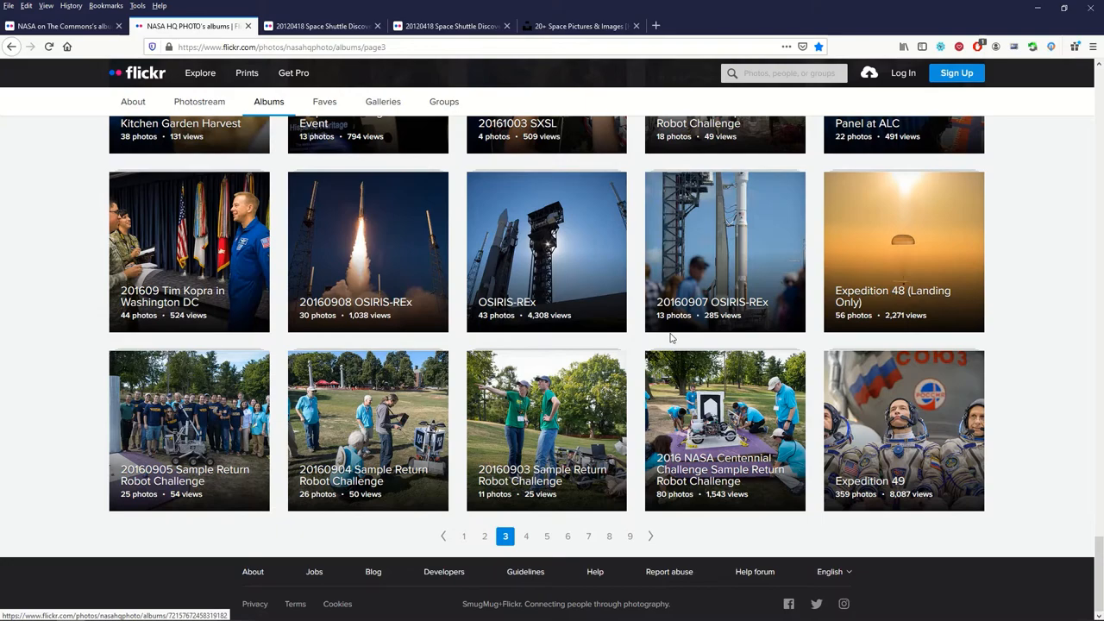
pyautogui.scroll(3)
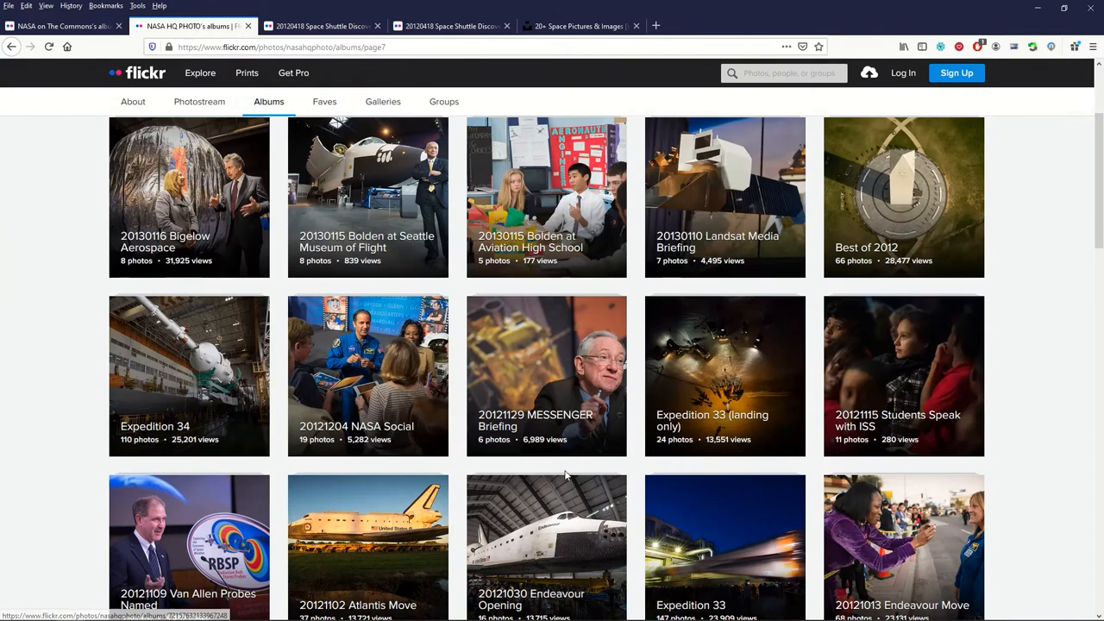
pyautogui.scroll(-3)
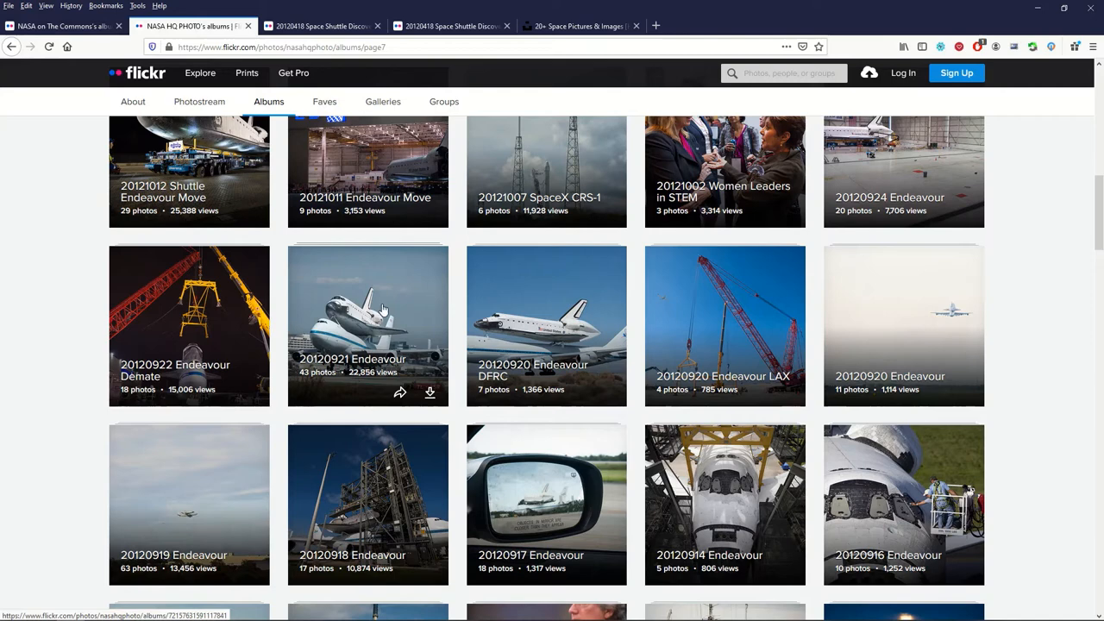
# Step: From the 20120921 Endeavour album, view the 'Endeavour Lands at LAX' photo and its description
pyautogui.click(367, 324)
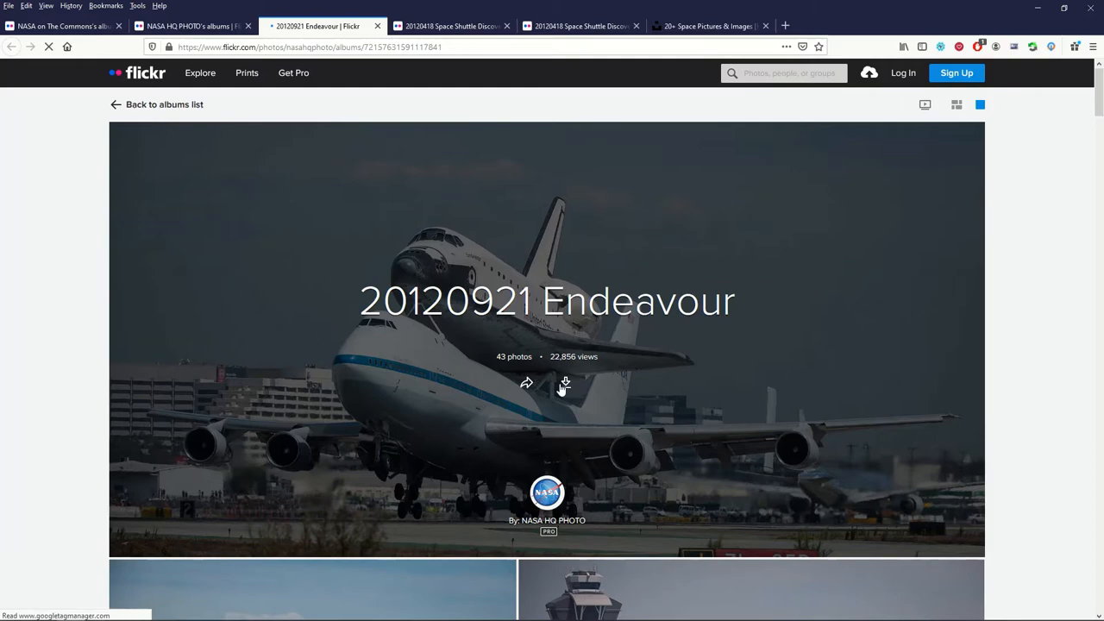
pyautogui.scroll(-3)
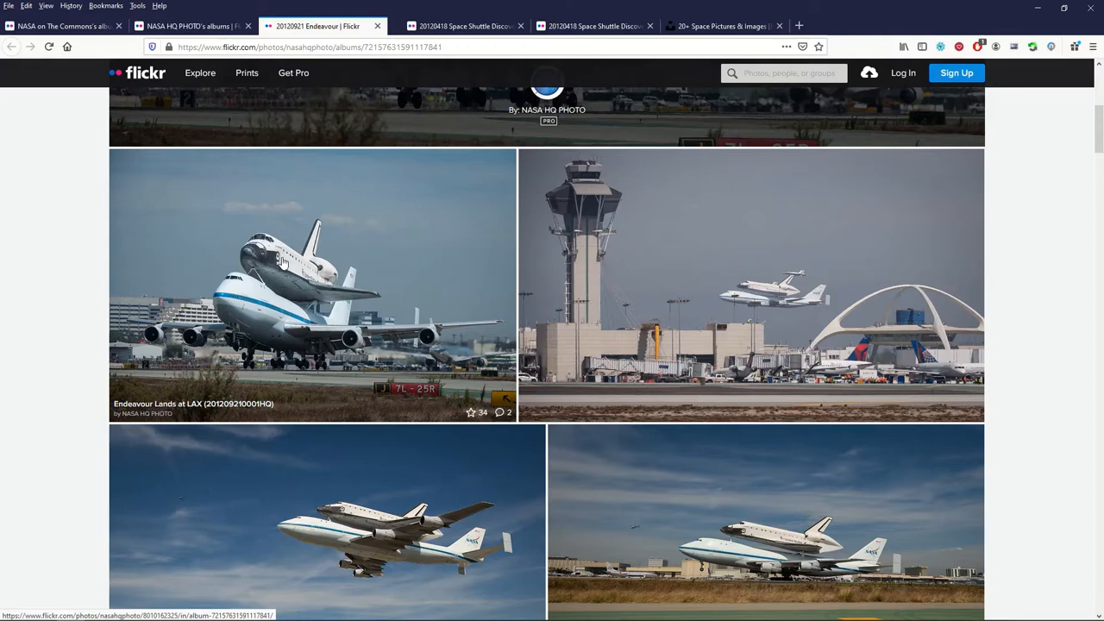
pyautogui.click(284, 285)
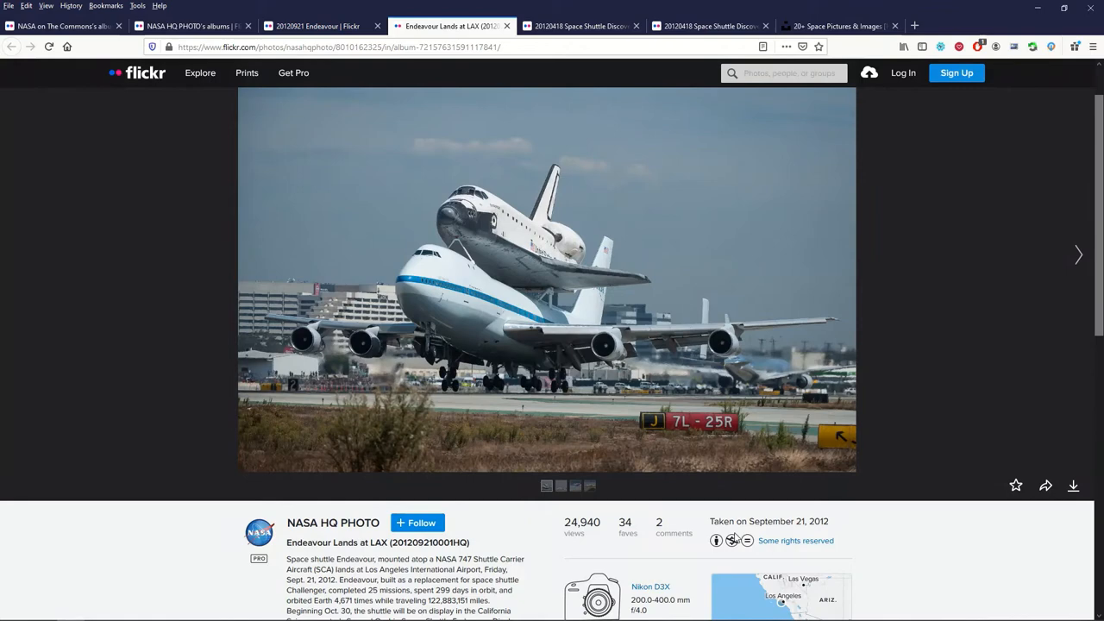
pyautogui.scroll(-3)
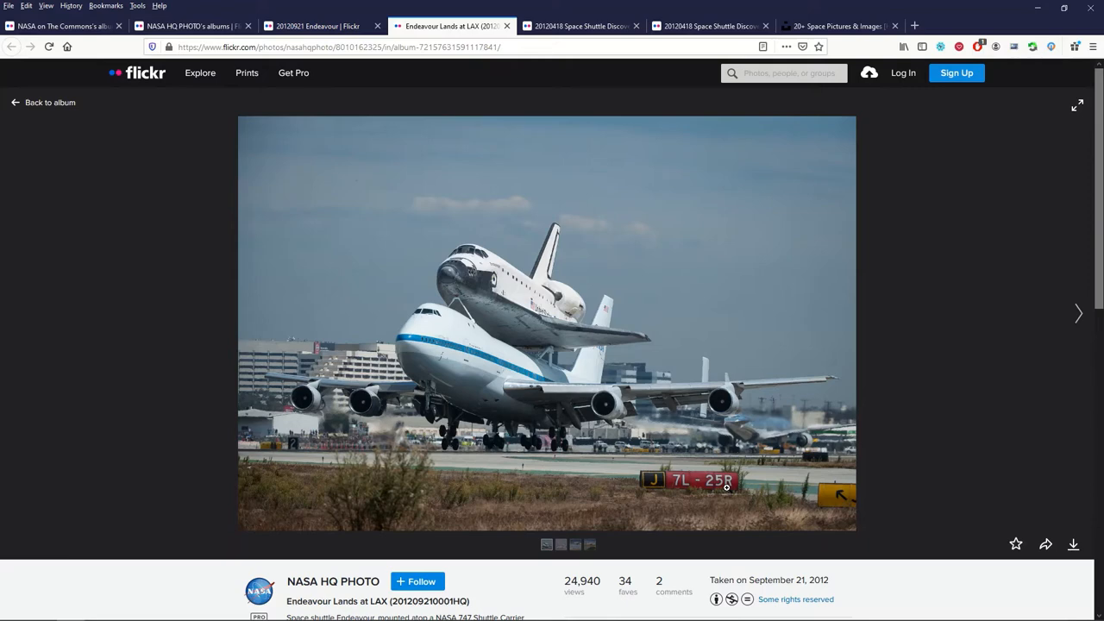
pyautogui.scroll(-3)
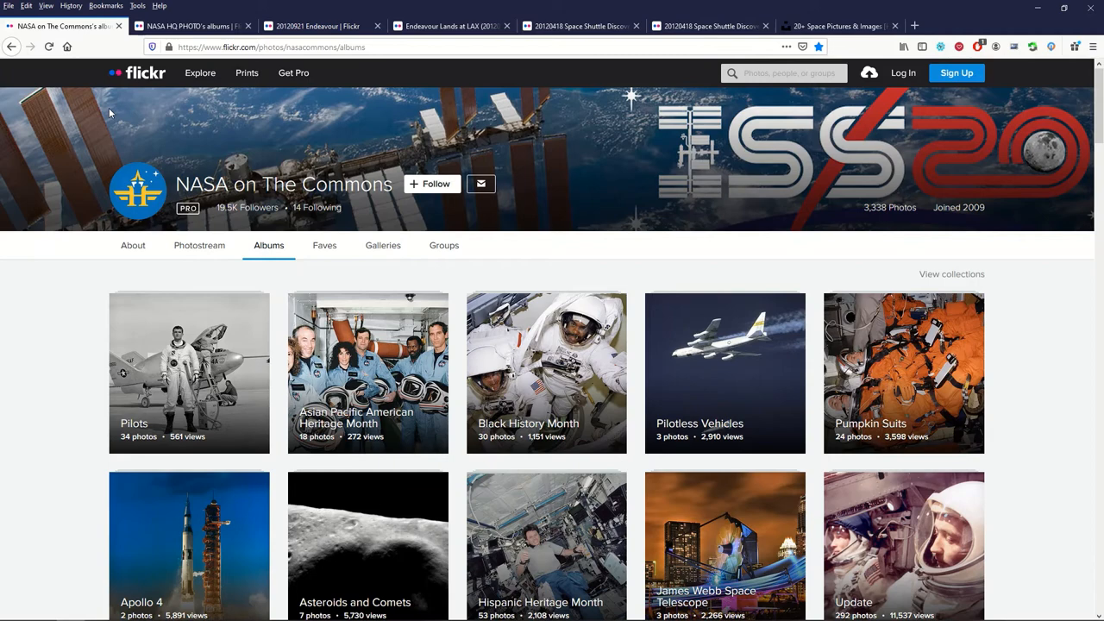
# Step: Switch from the NASA HQ PHOTO albums to the Unsplash 'space' search results
pyautogui.click(189, 26)
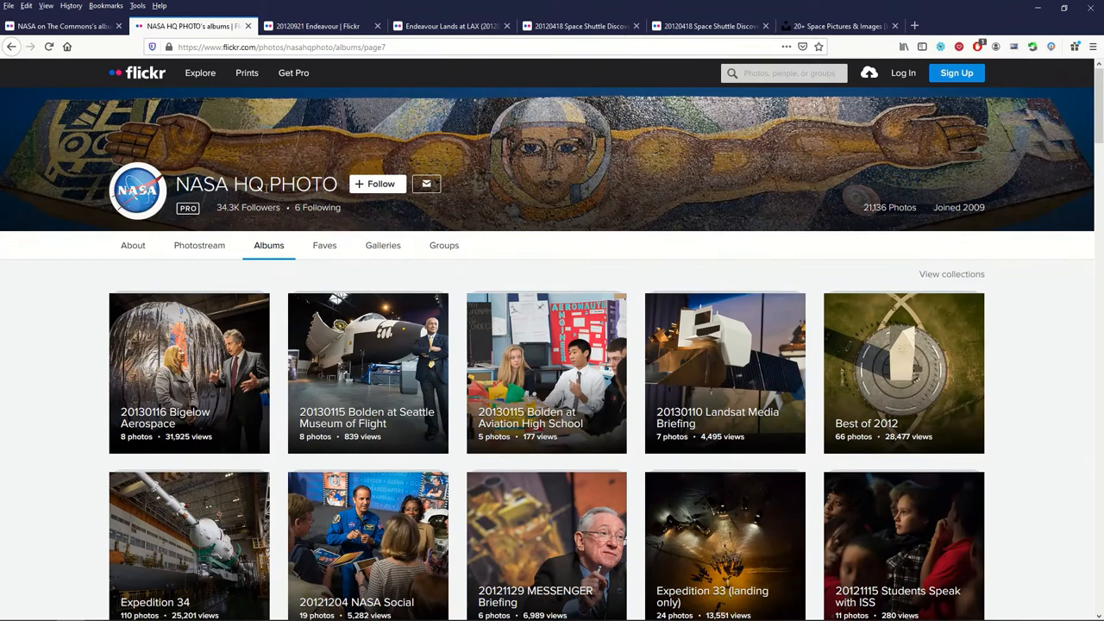
pyautogui.click(837, 26)
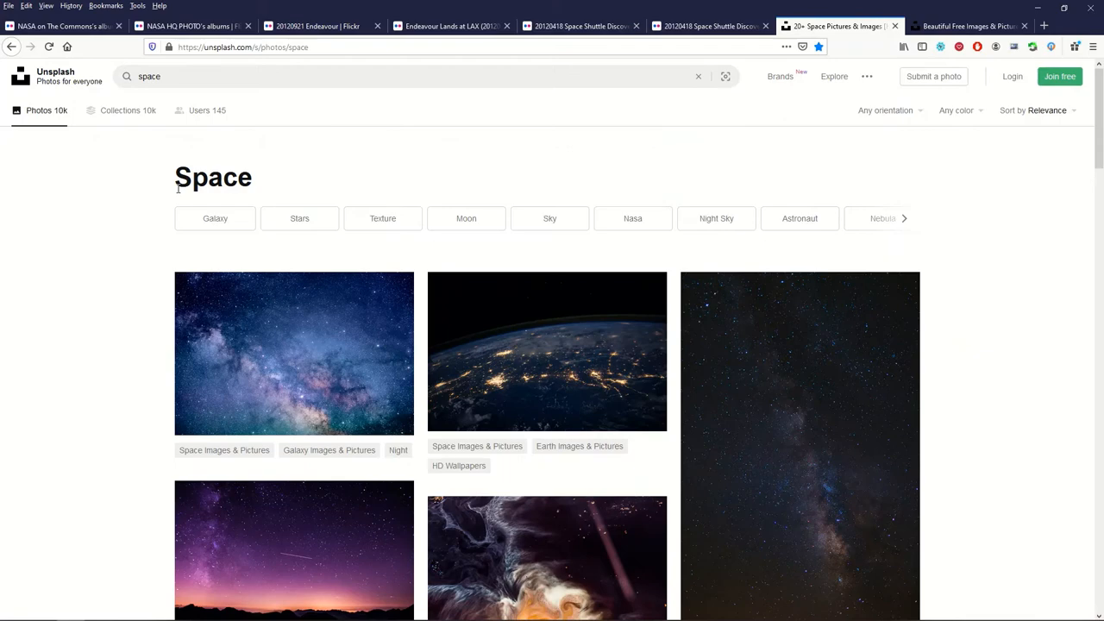
# Step: Browse down the Unsplash 'space' results toward the greyscale full moon photo
pyautogui.scroll(-3)
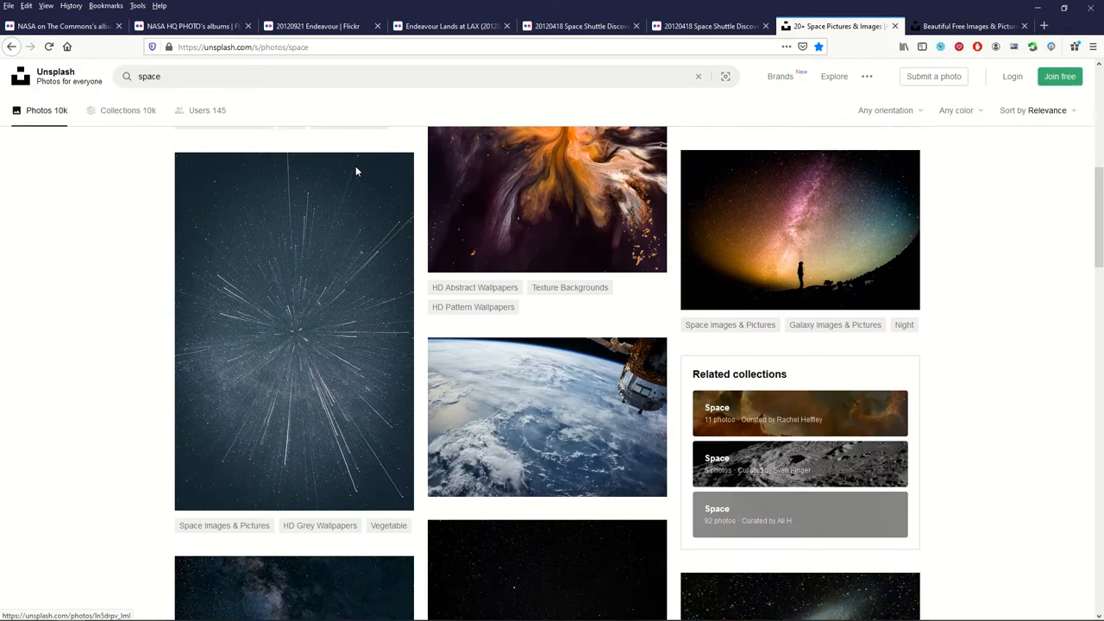
pyautogui.scroll(-3)
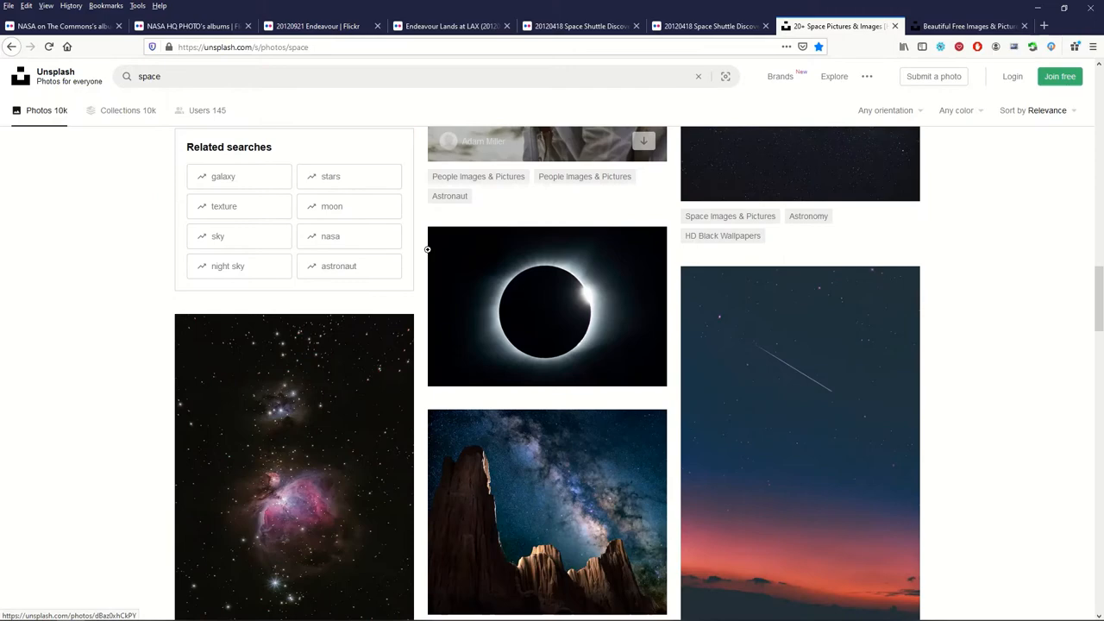
pyautogui.scroll(-3)
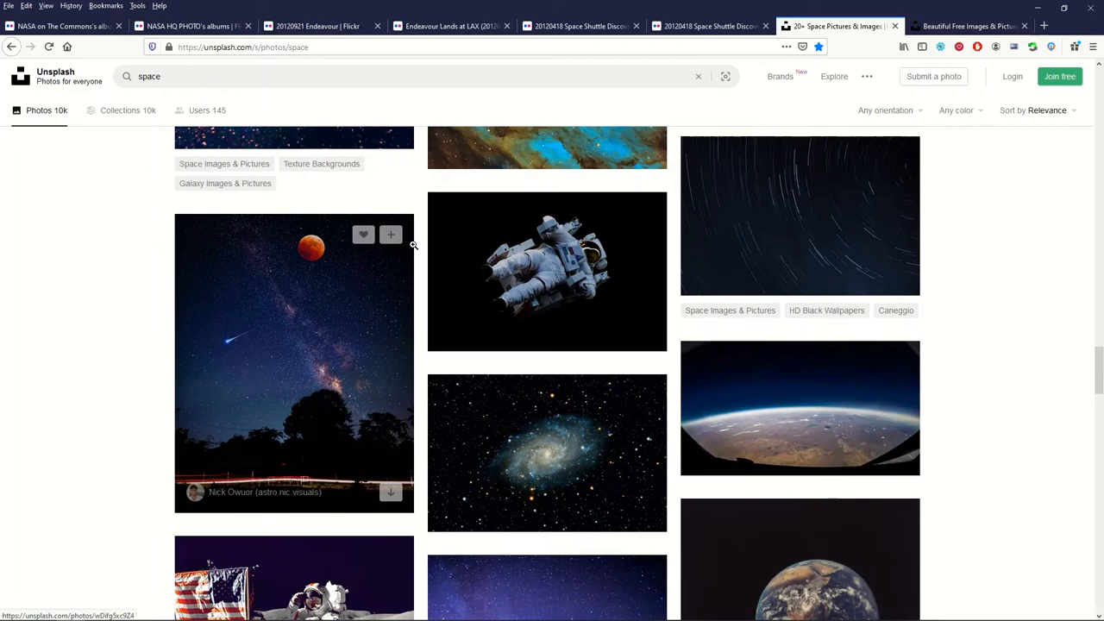
pyautogui.scroll(-3)
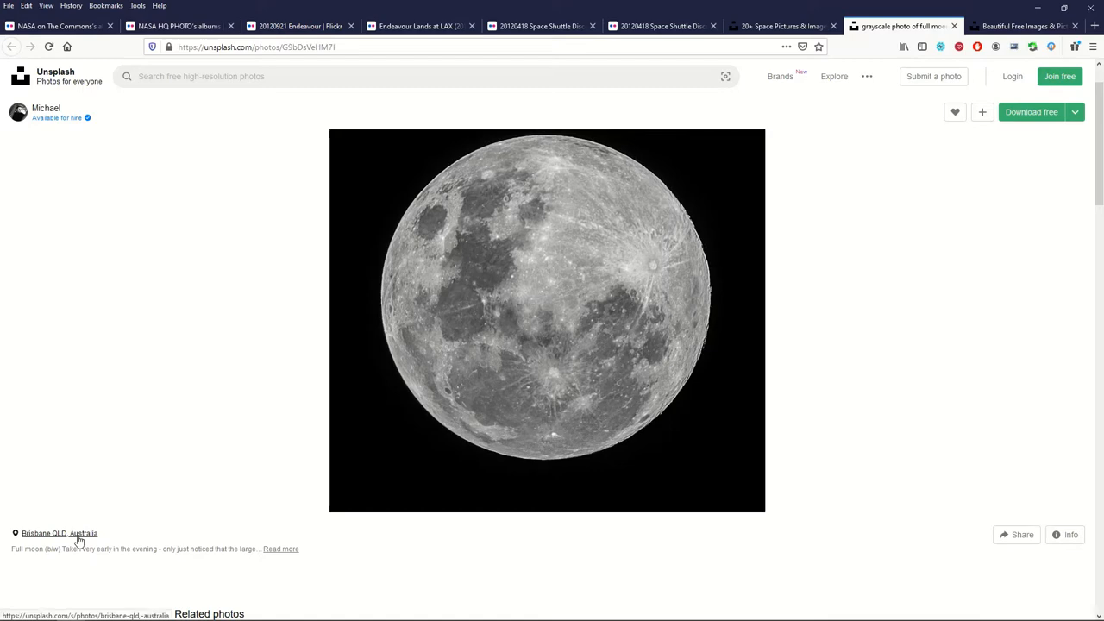
pyautogui.click(547, 319)
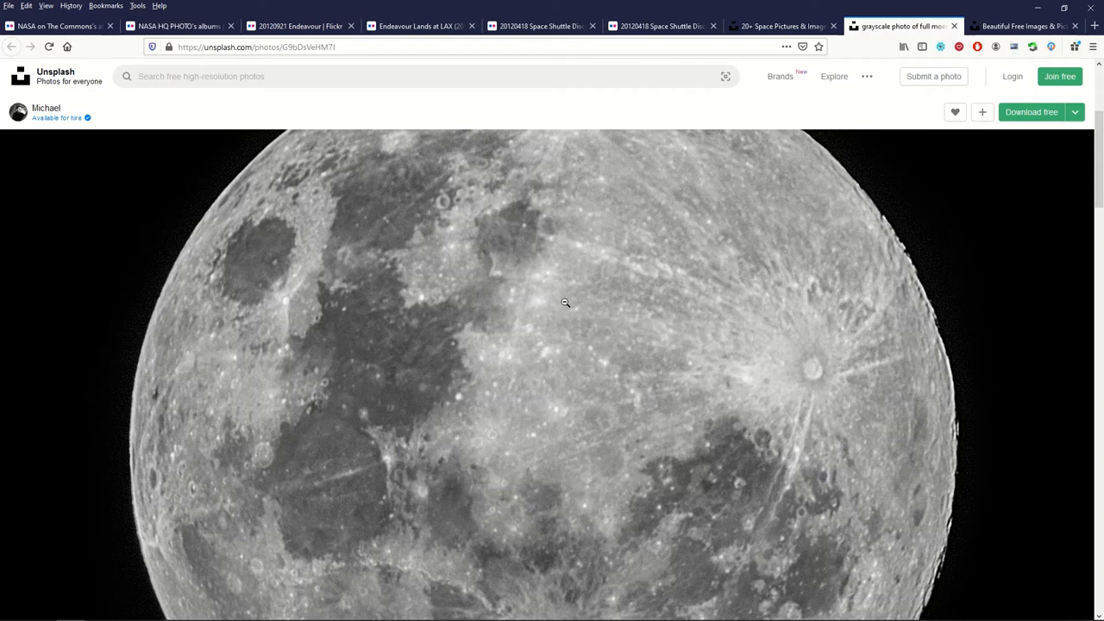
pyautogui.moveTo(262, 105)
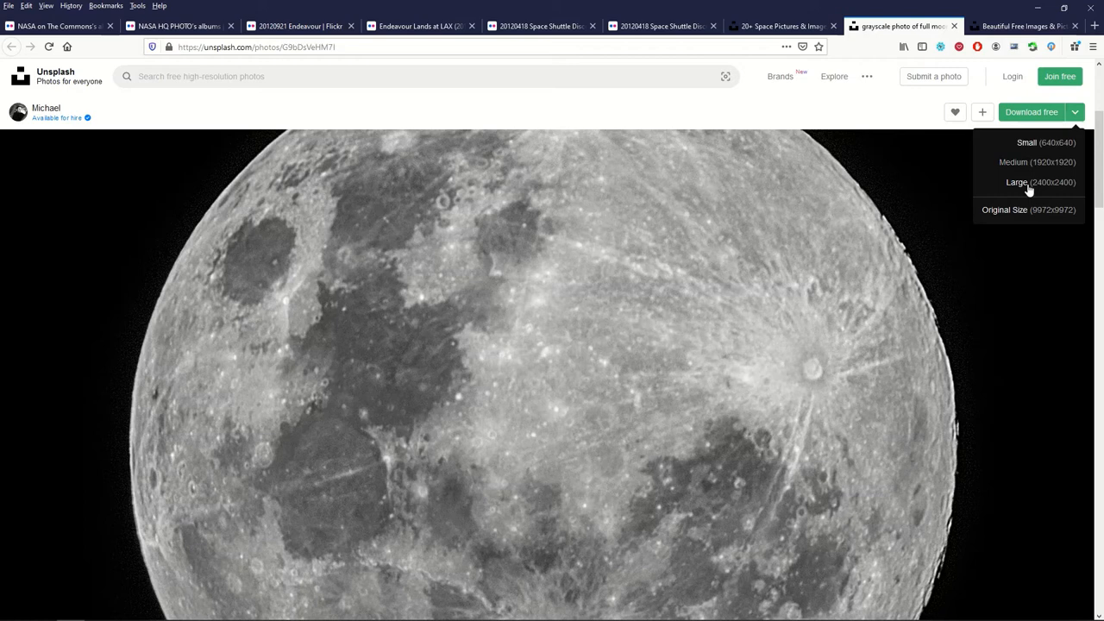
pyautogui.moveTo(809, 255)
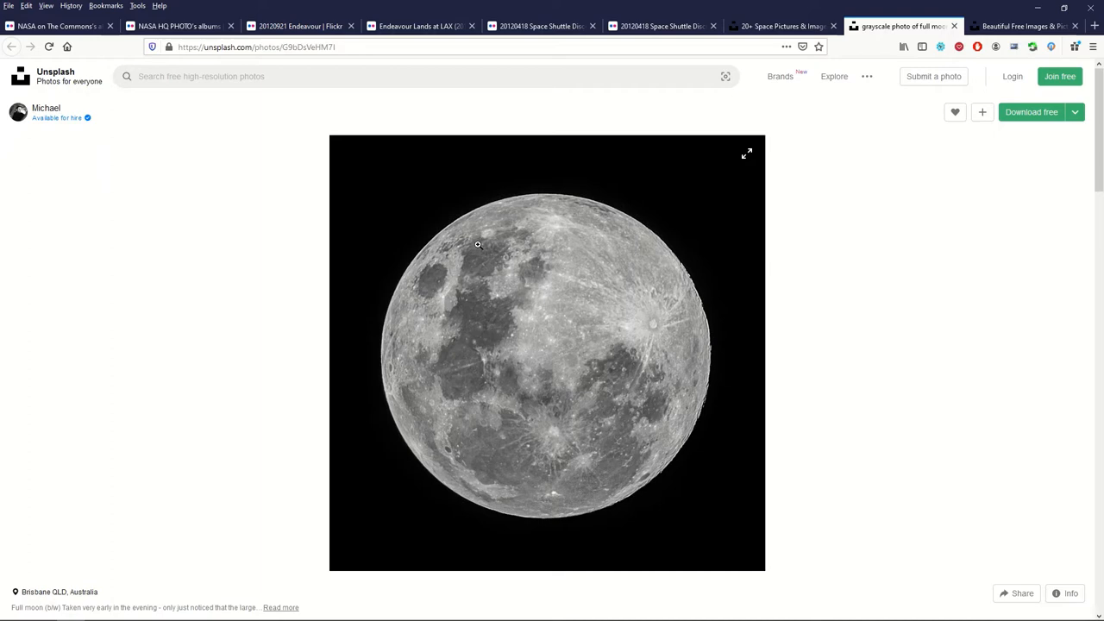
pyautogui.moveTo(572, 209)
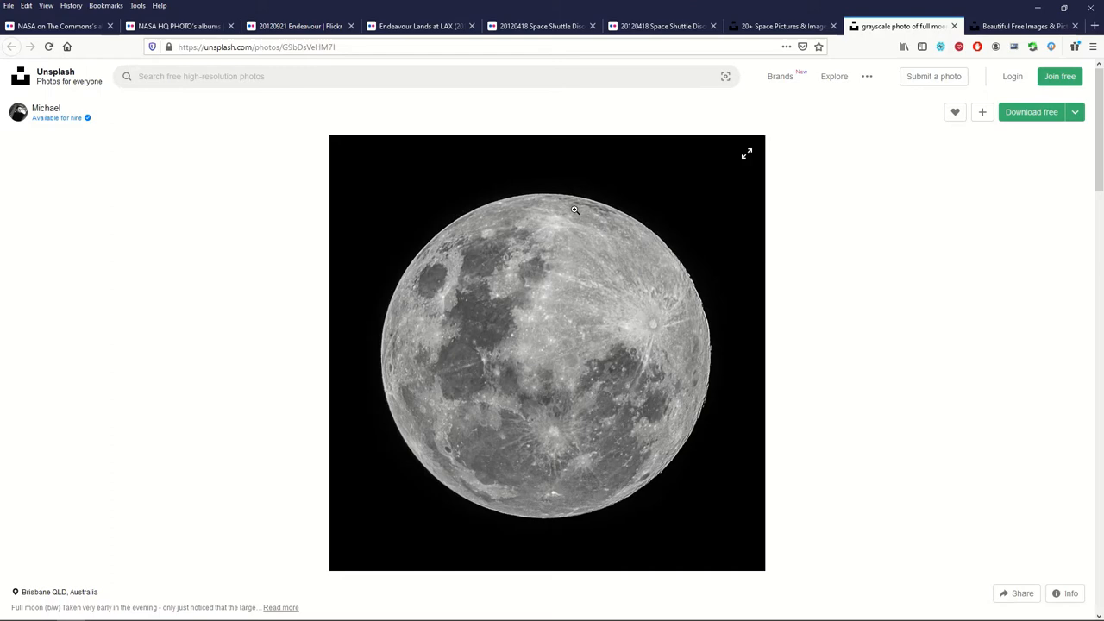
pyautogui.moveTo(257, 224)
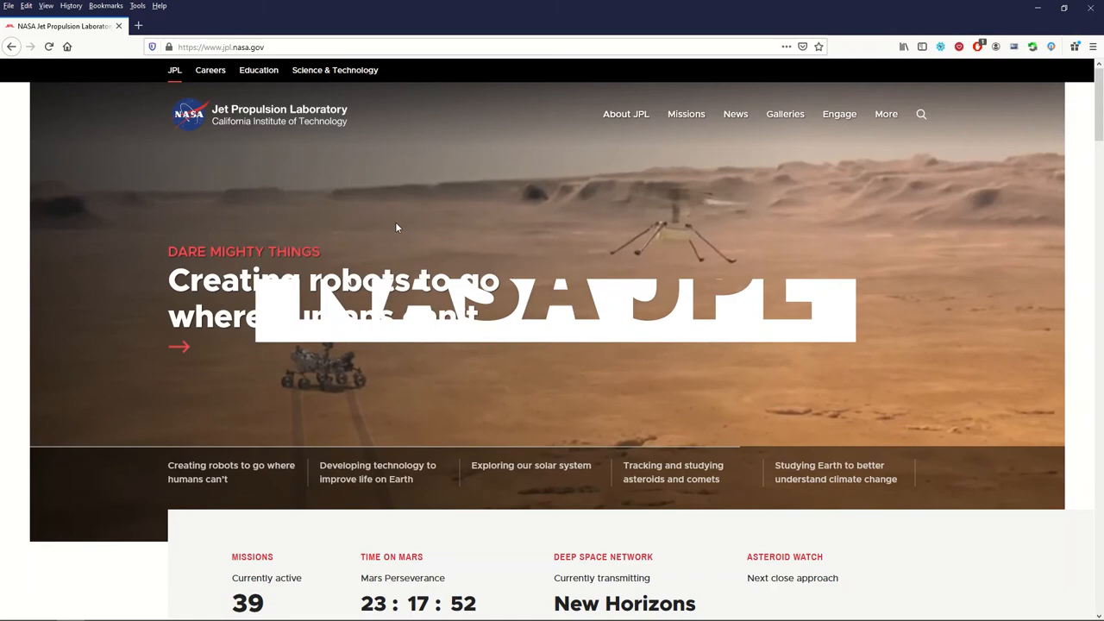
# Step: Scroll the JPL homepage down to its footer Galleries links
pyautogui.scroll(-3)
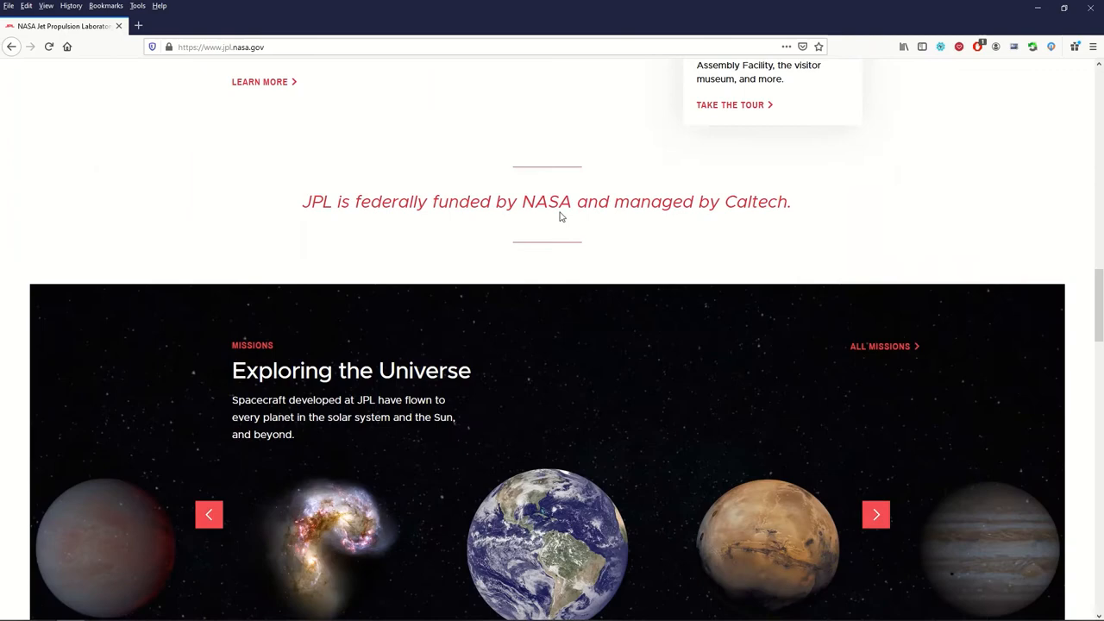
pyautogui.scroll(-3)
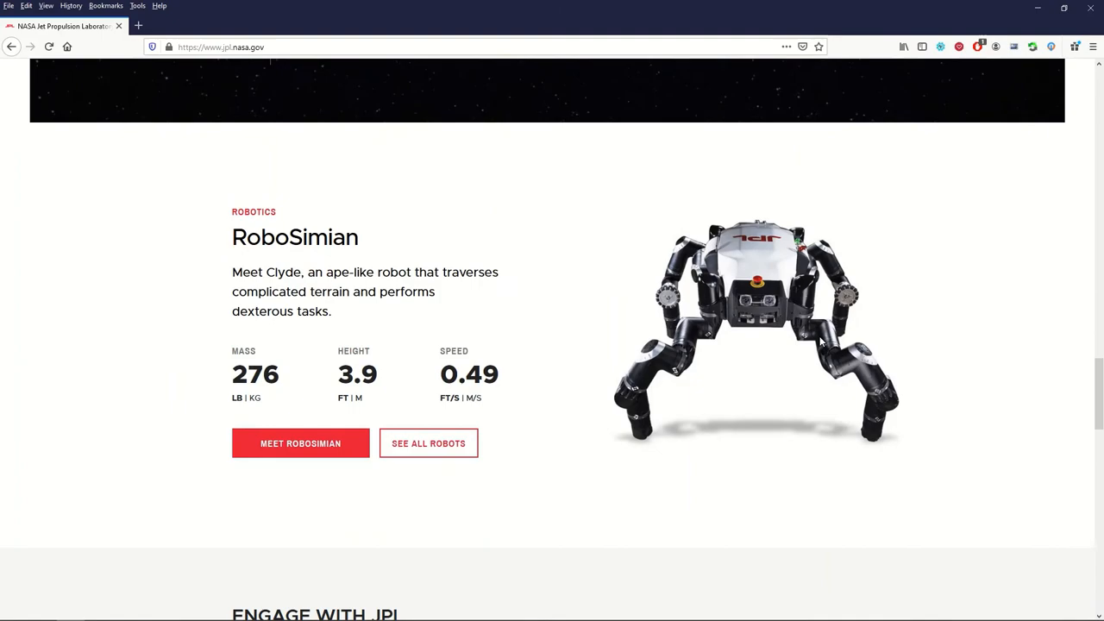
pyautogui.scroll(-3)
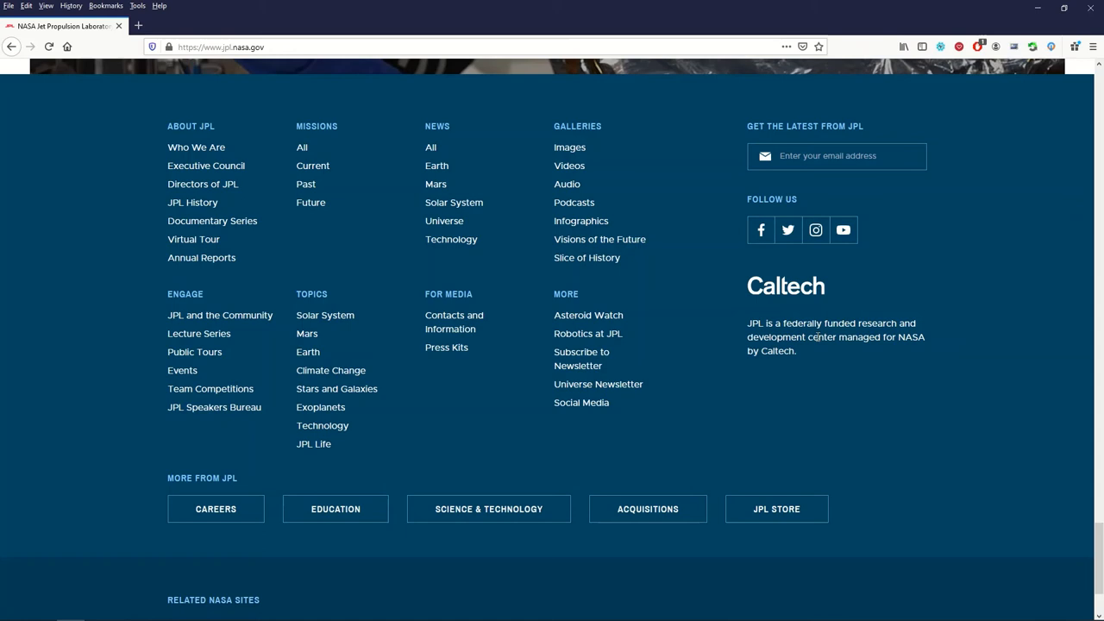
pyautogui.scroll(3)
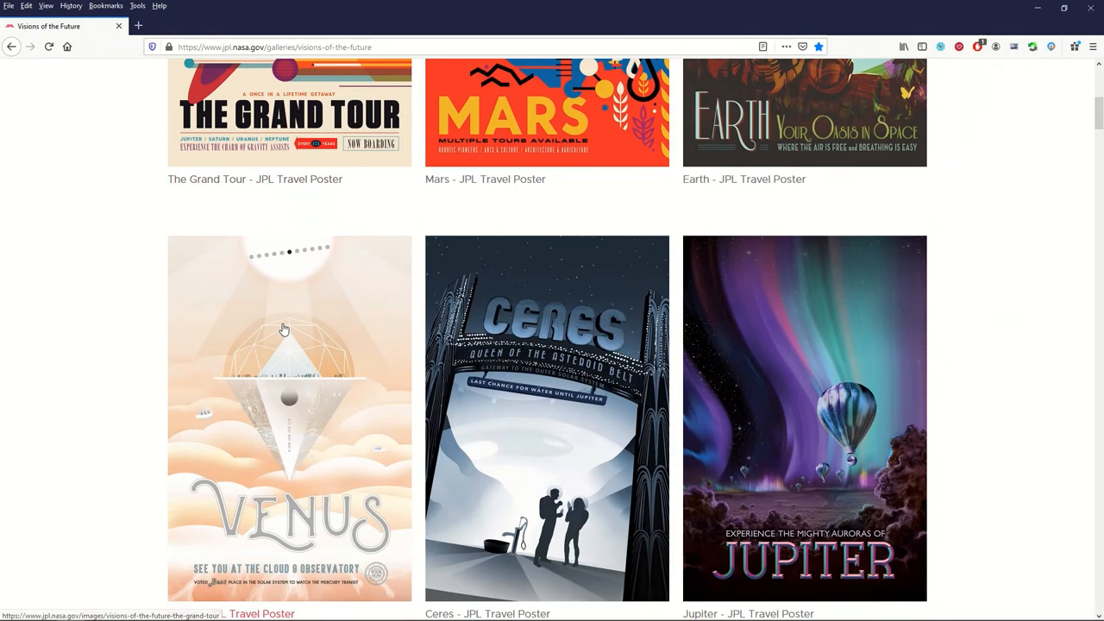
# Step: Browse the Visions of the Future posters past the free-to-print FAQ and show the Mars poster large
pyautogui.scroll(-3)
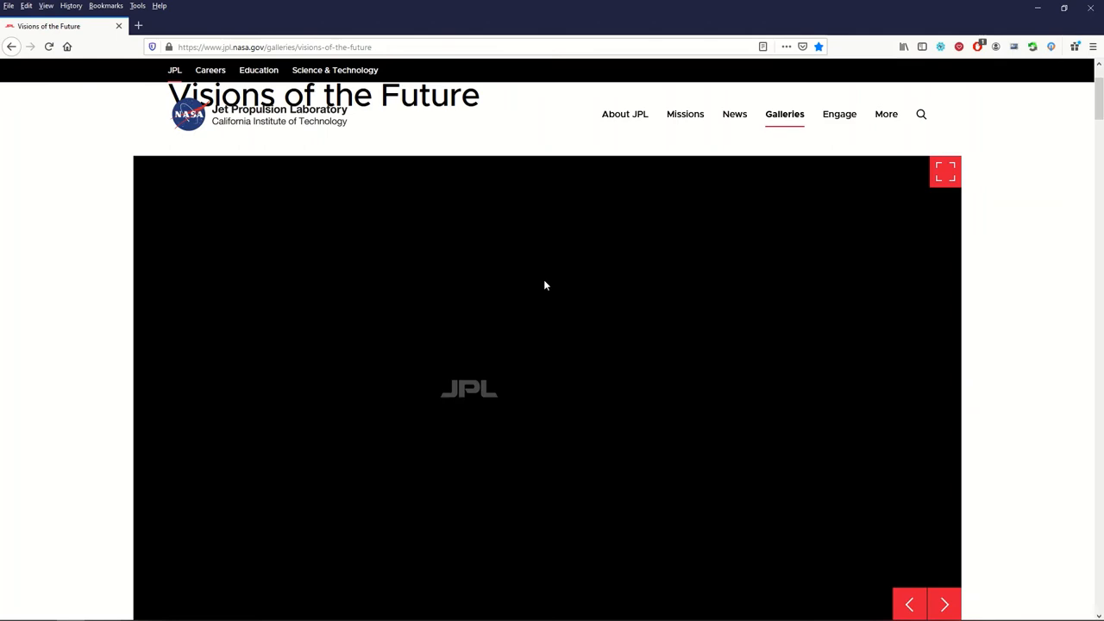
pyautogui.scroll(-3)
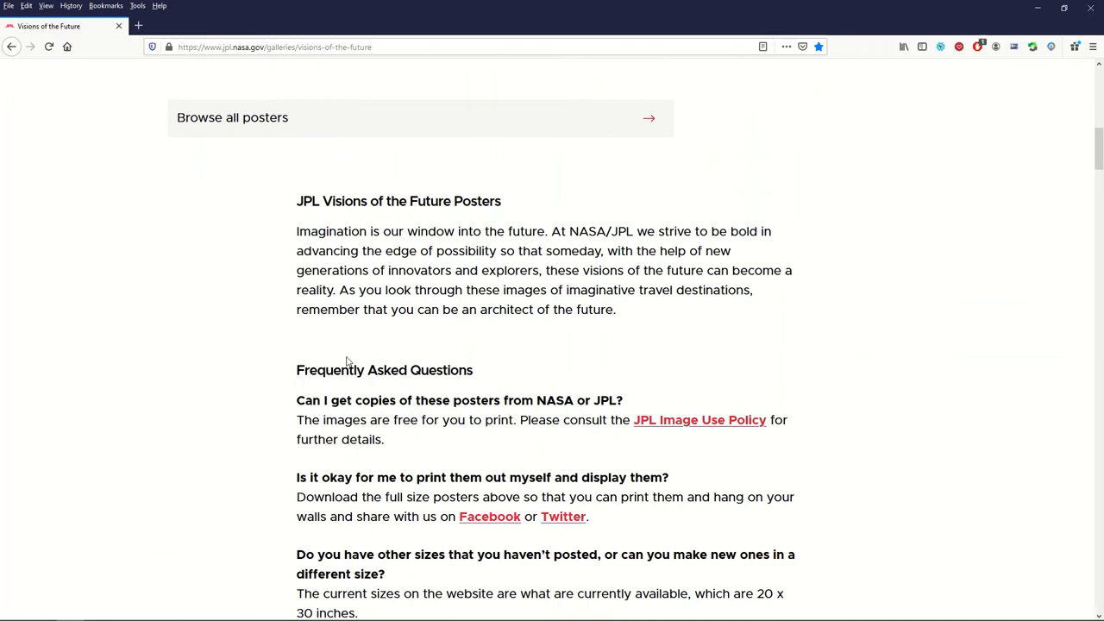
pyautogui.scroll(-3)
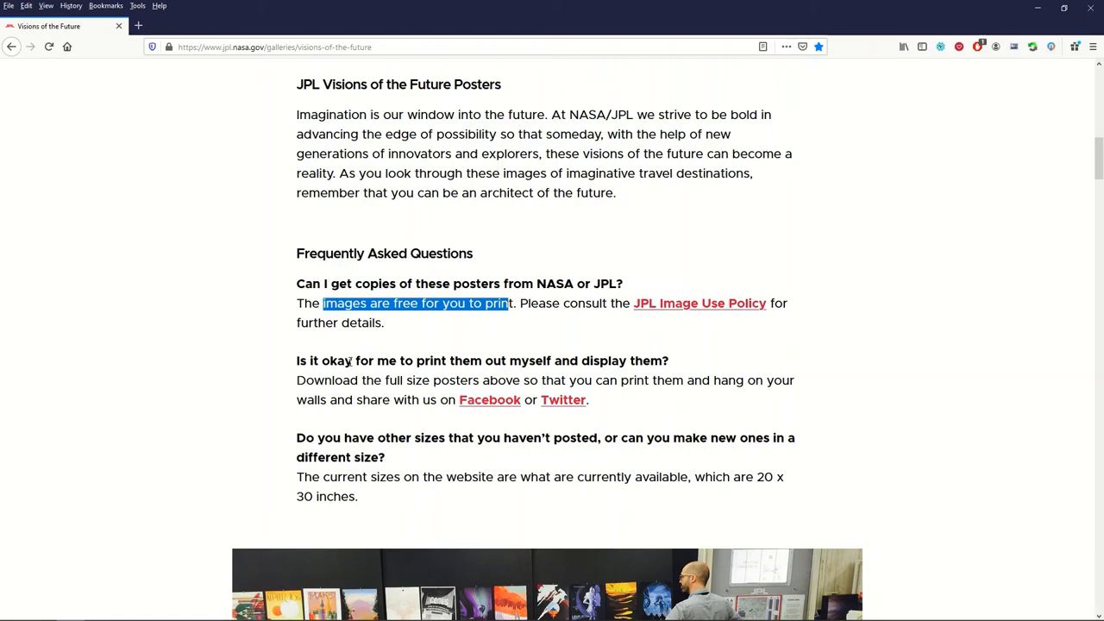
pyautogui.scroll(-3)
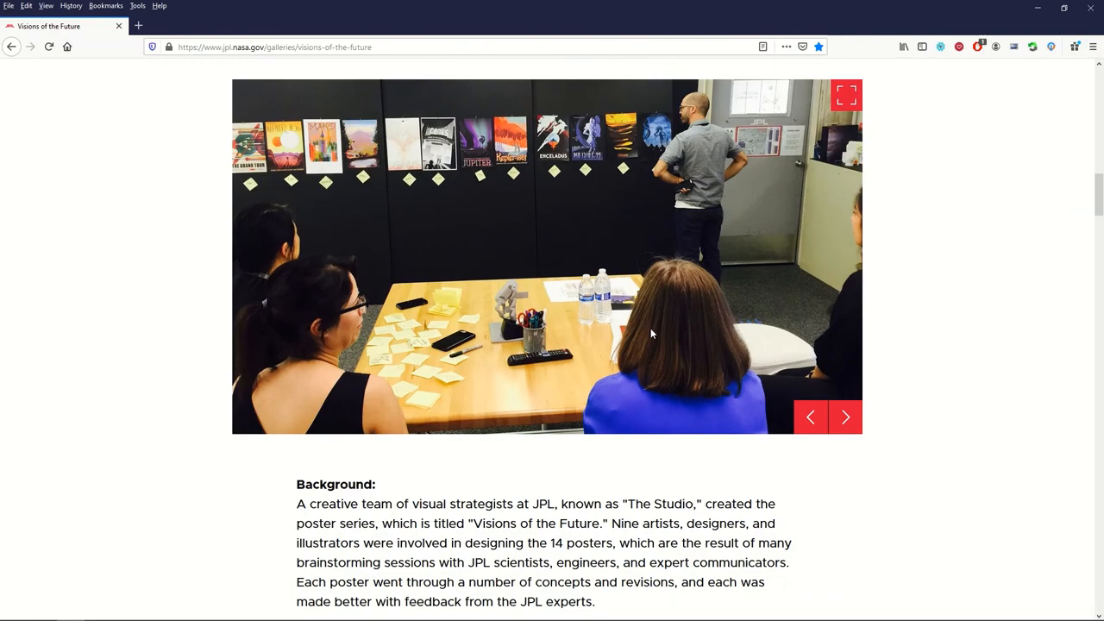
pyautogui.scroll(-3)
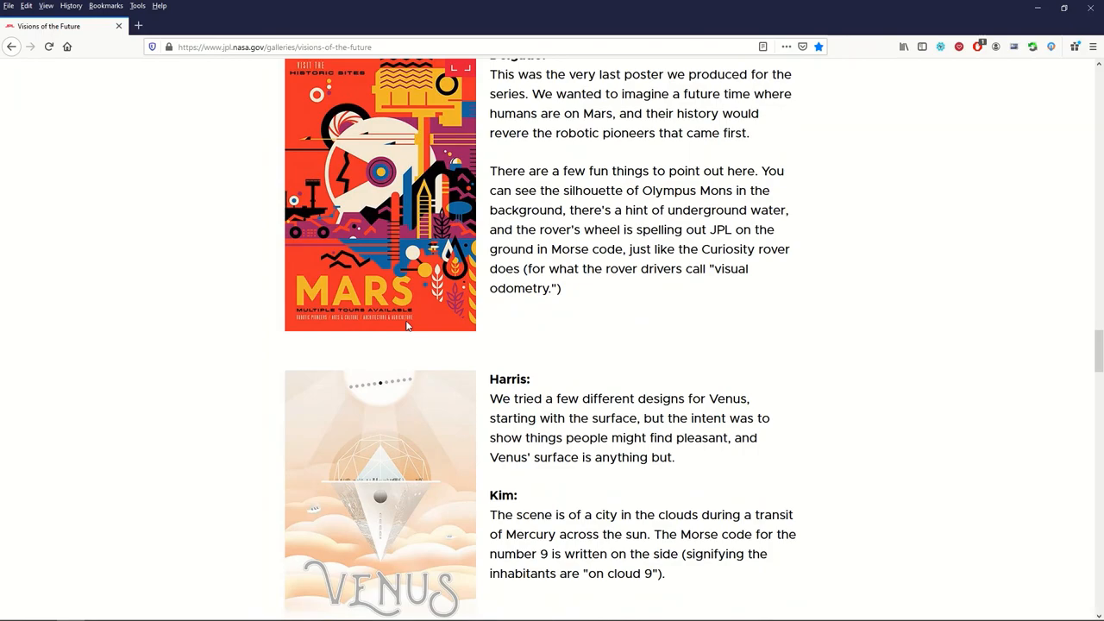
pyautogui.click(379, 193)
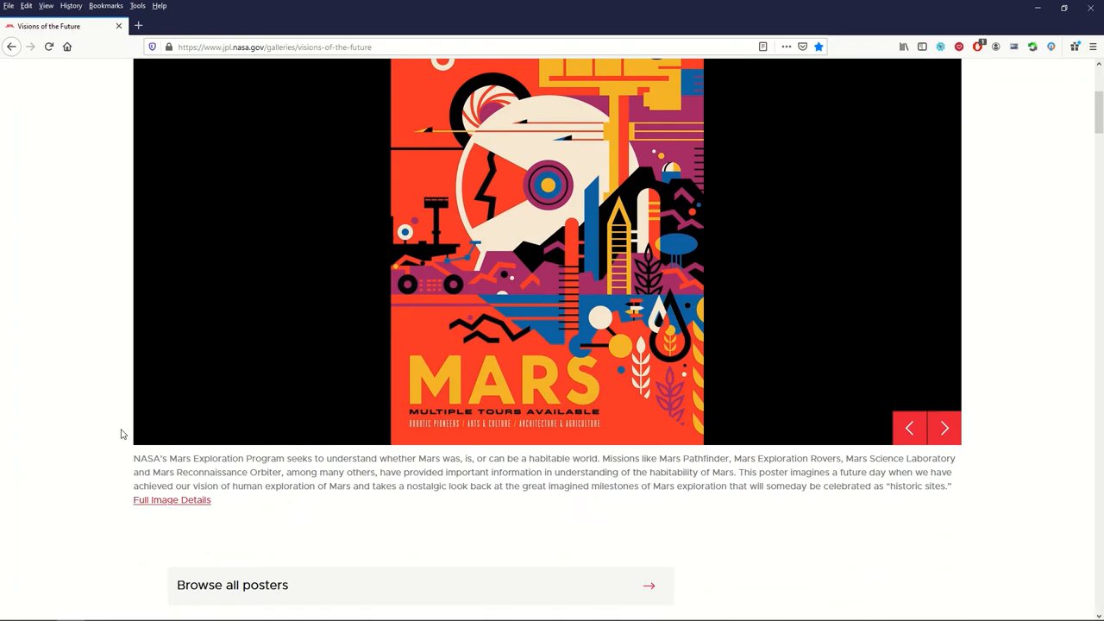
# Step: View the Mars travel poster's full-size JPG and return to its JPL poster page
pyautogui.click(172, 500)
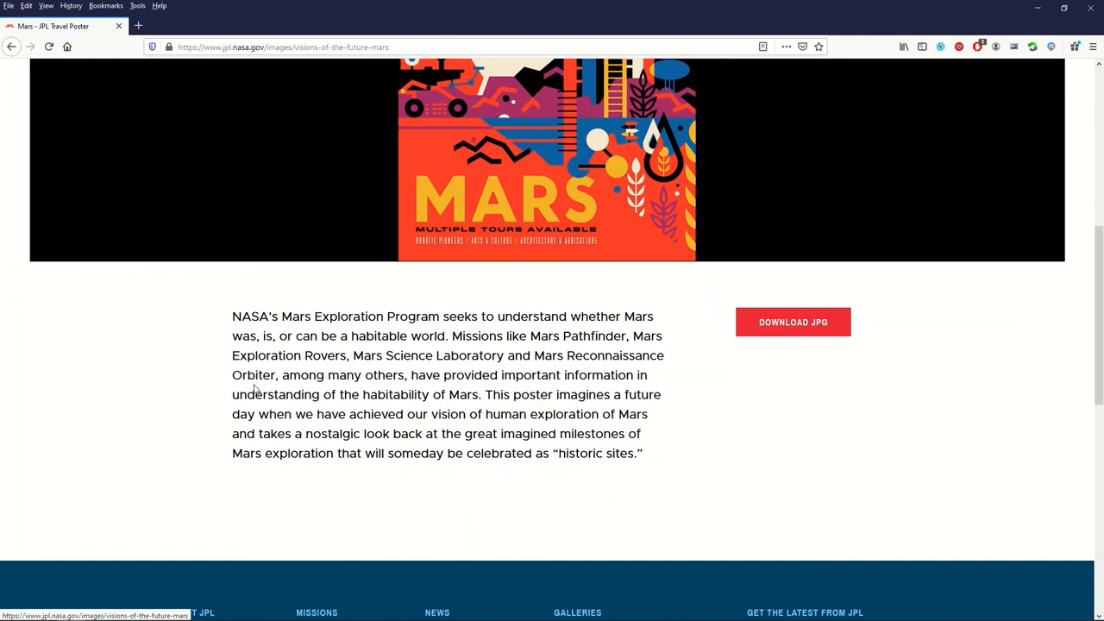
pyautogui.click(791, 322)
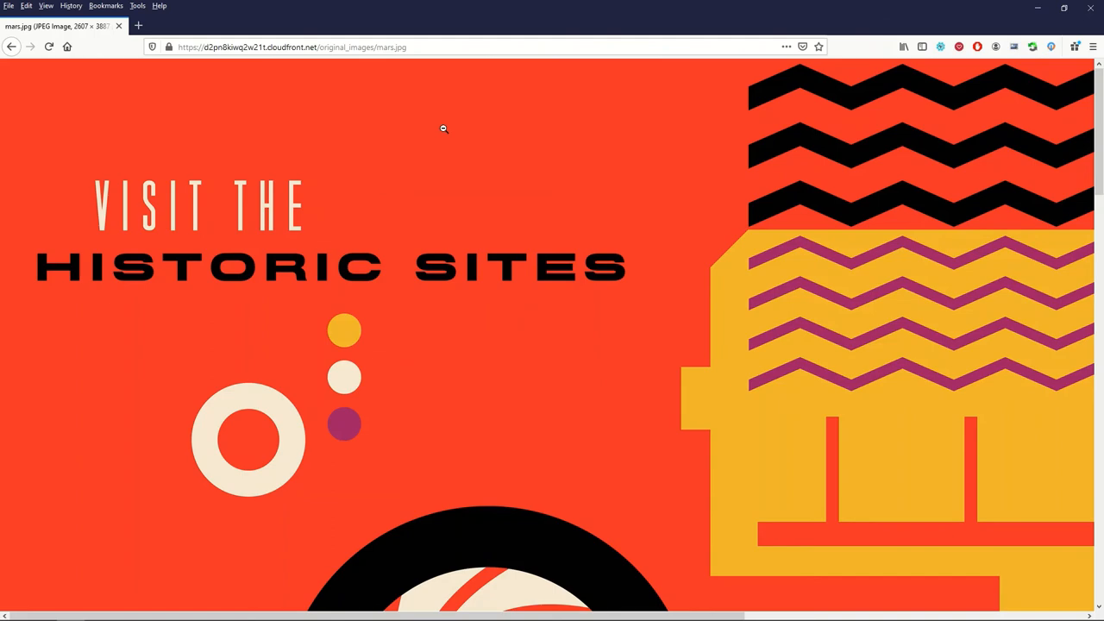
pyautogui.click(10, 47)
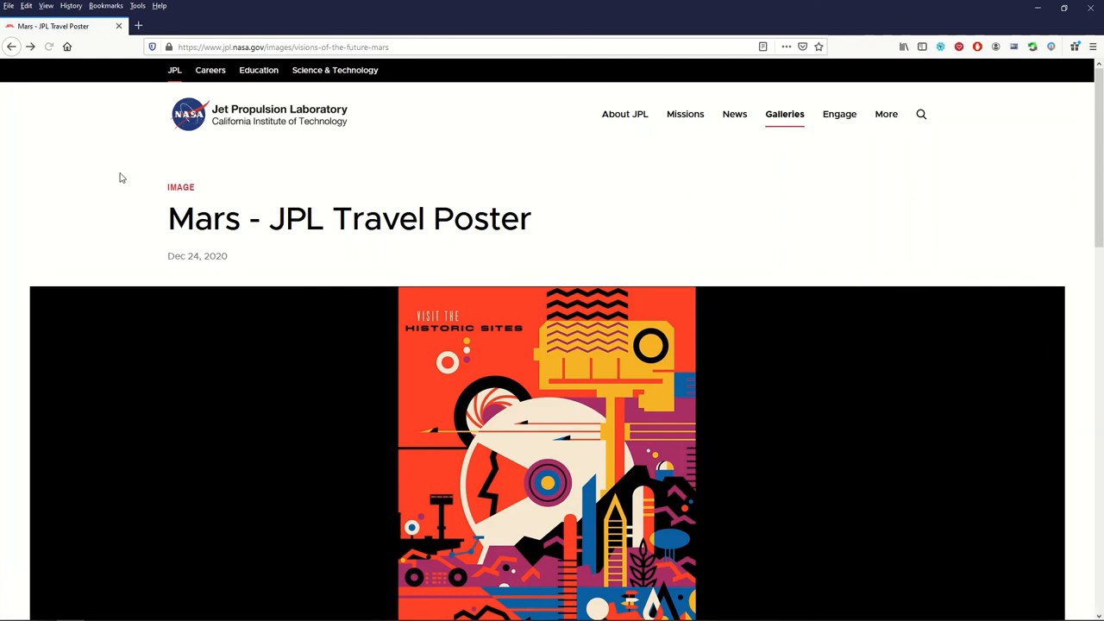
pyautogui.scroll(-3)
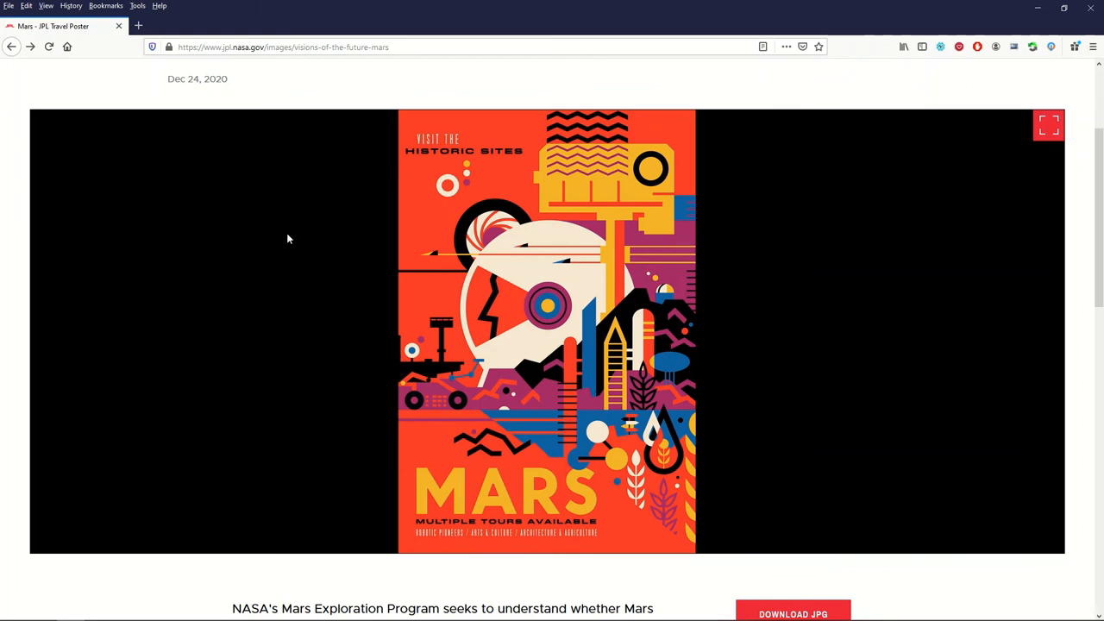